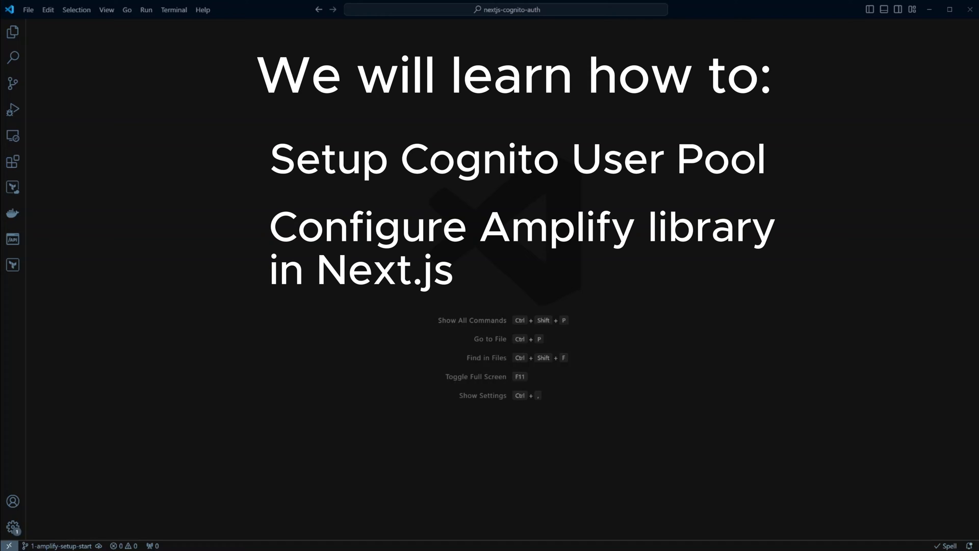
Begin a new Cognito user pool with email selected as the sign-in option.
key(ctrl+`)
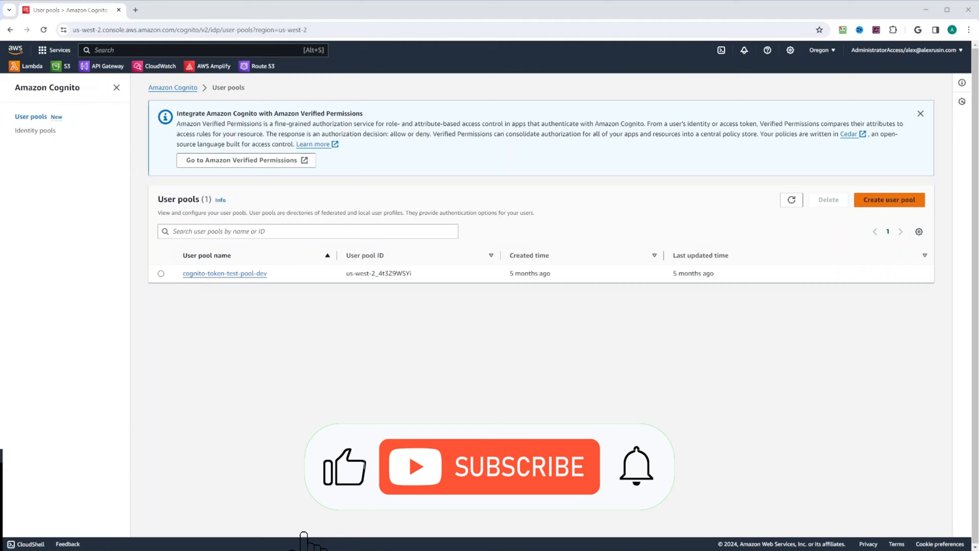
click(889, 200)
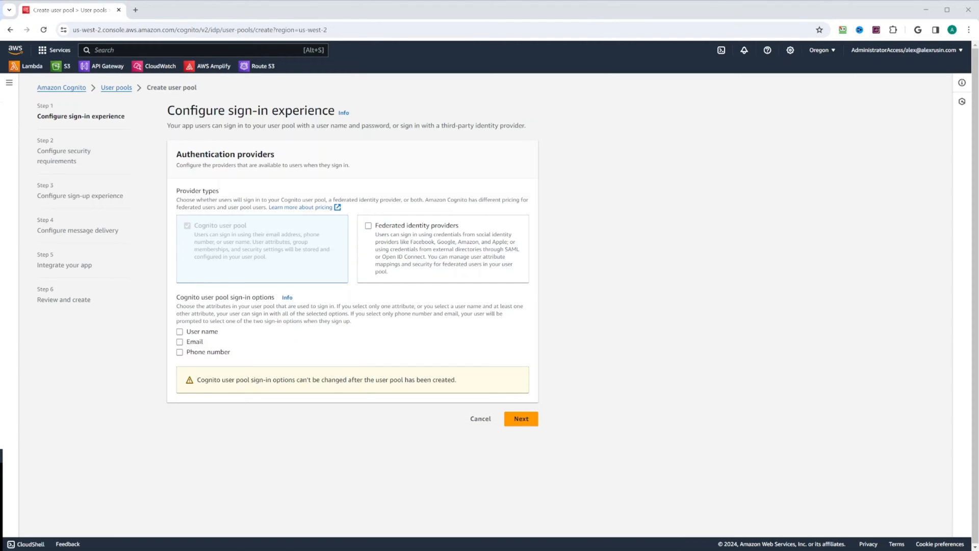
click(180, 341)
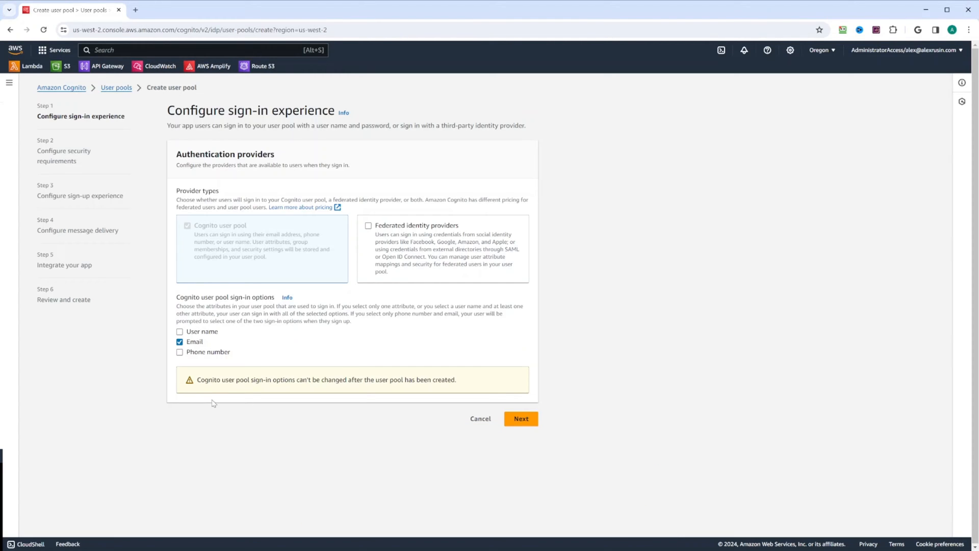
mouse_move(285, 387)
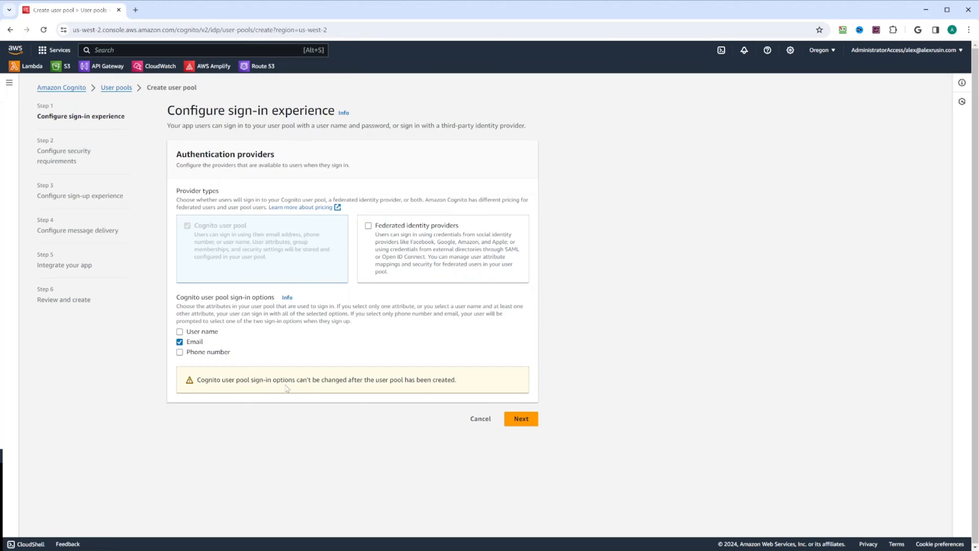
mouse_move(414, 389)
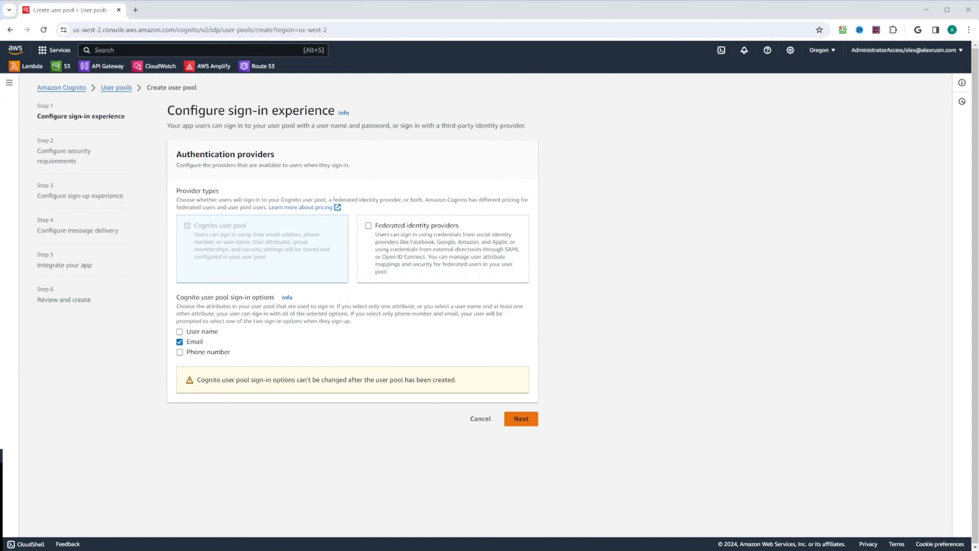
Keep default password policy, choose No MFA, and advance to the sign-up experience step.
click(520, 418)
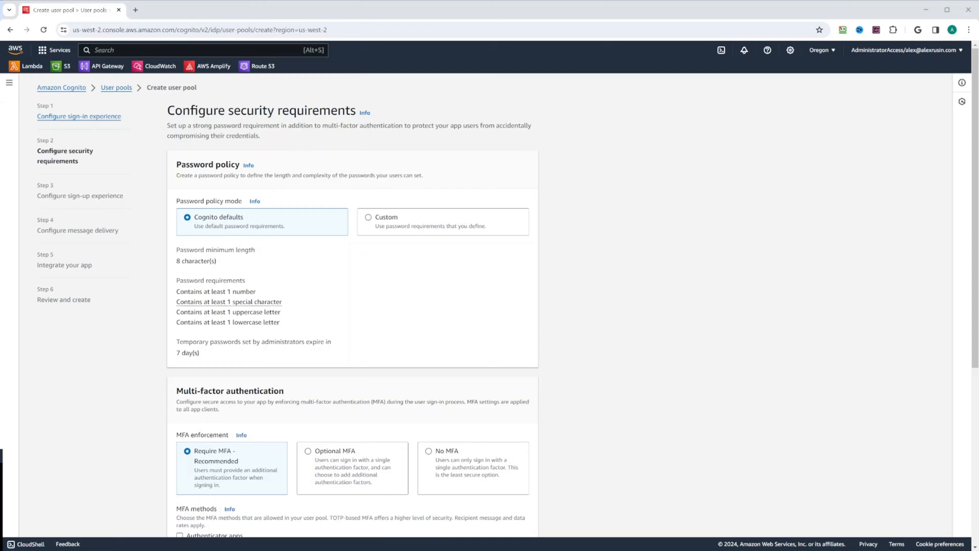
scroll(down, 3)
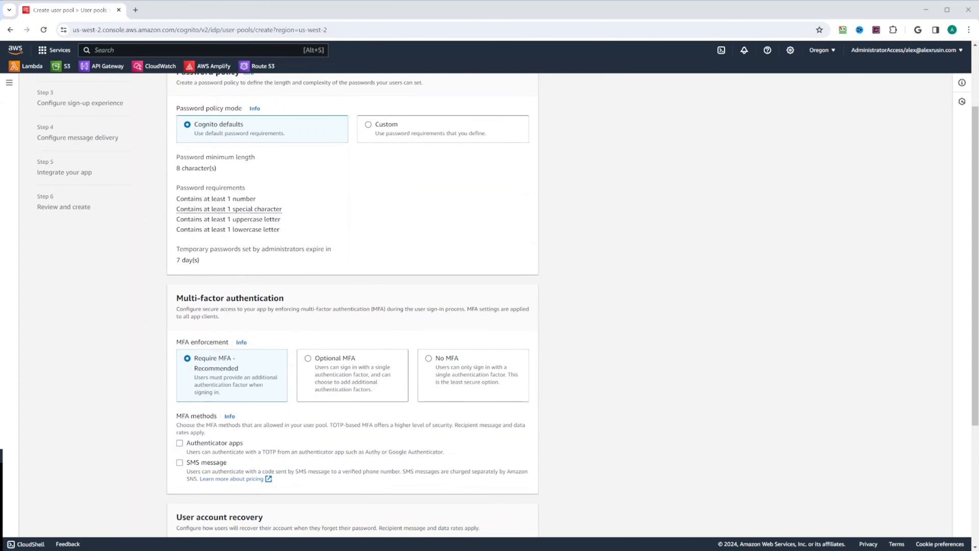
scroll(down, 3)
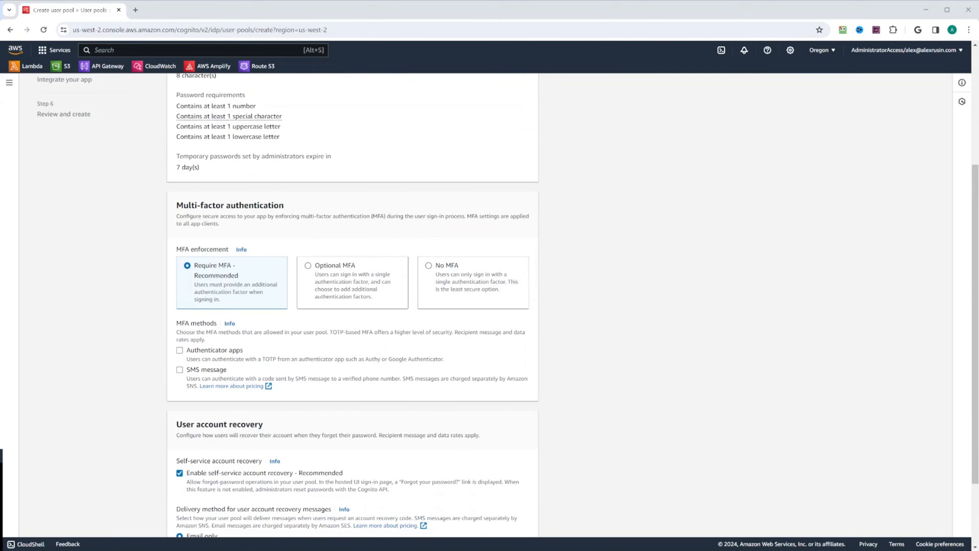
click(428, 265)
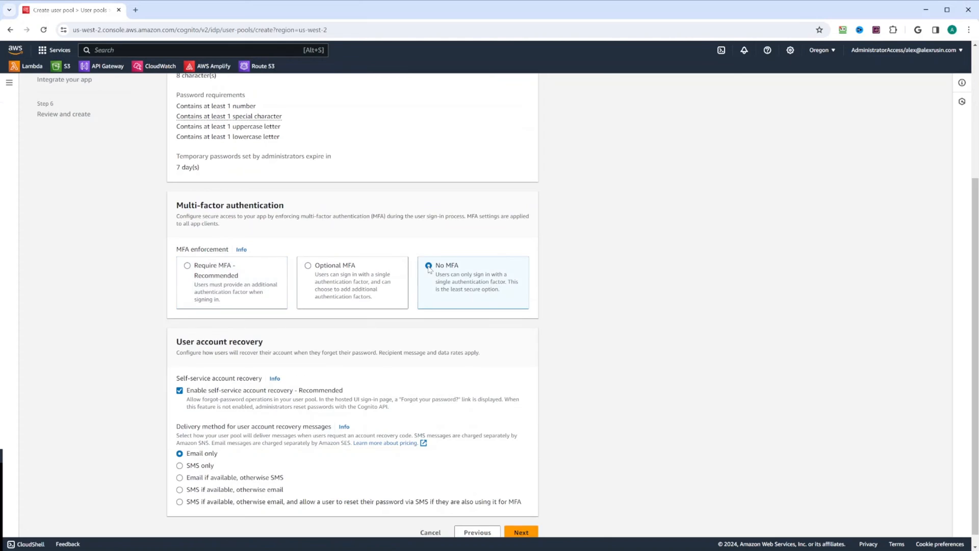
click(428, 265)
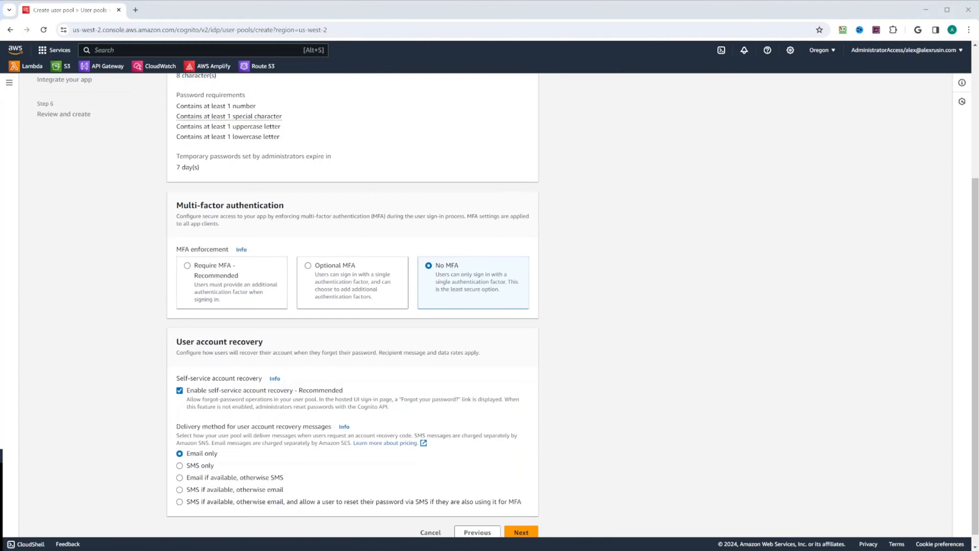
scroll(down, 3)
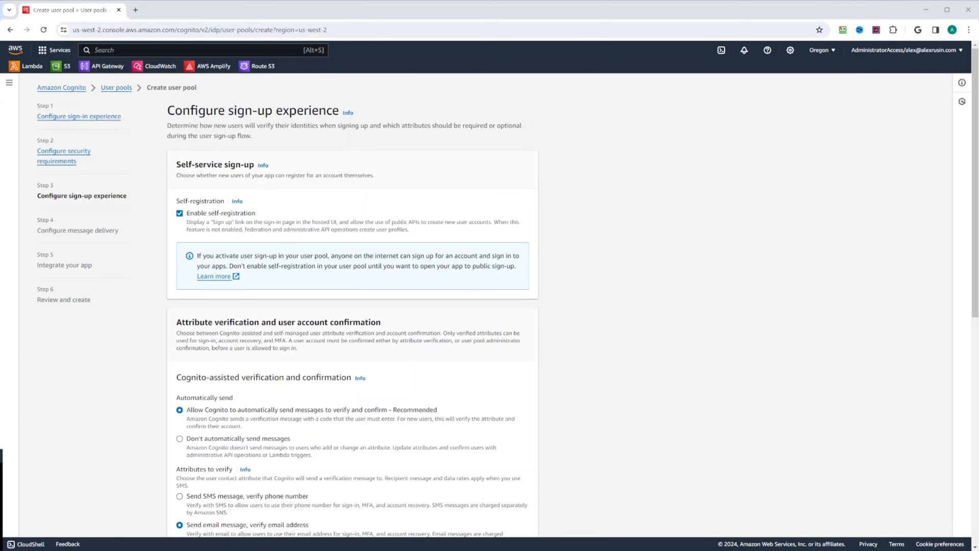
Add name as an additional required sign-up attribute alongside email.
scroll(down, 3)
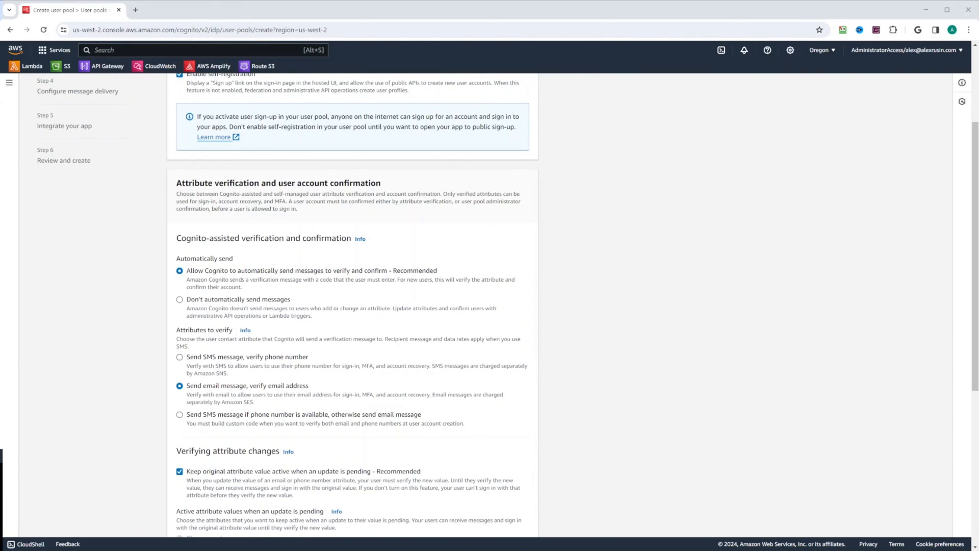
scroll(down, 3)
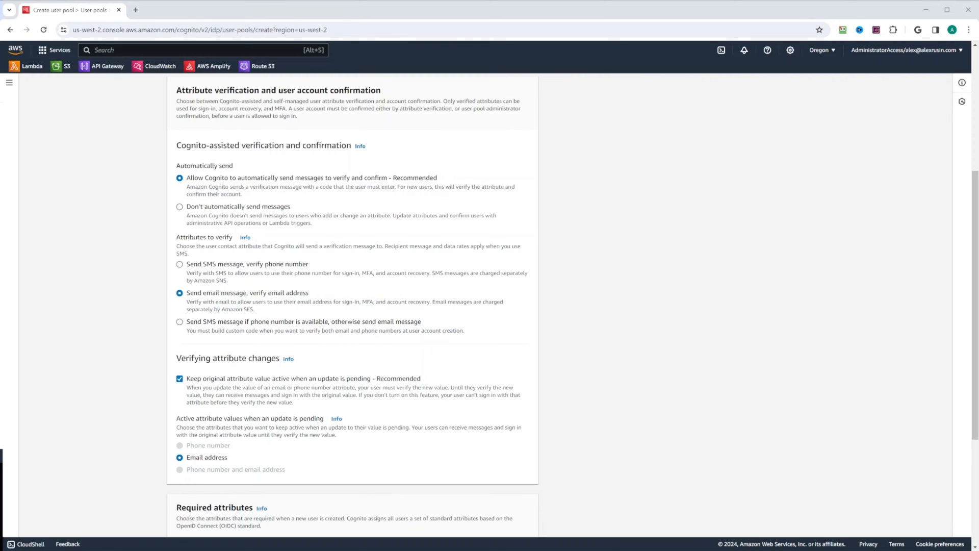
scroll(down, 3)
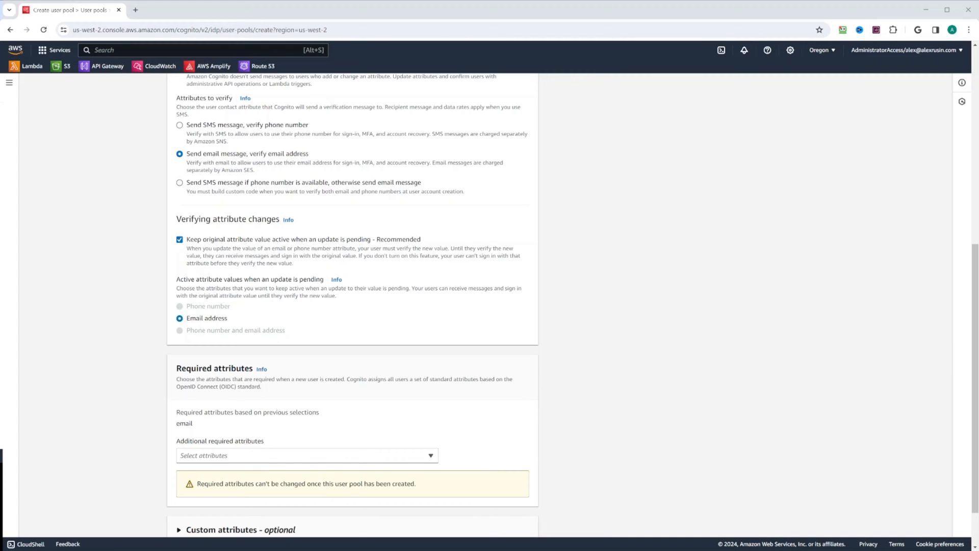
scroll(down, 3)
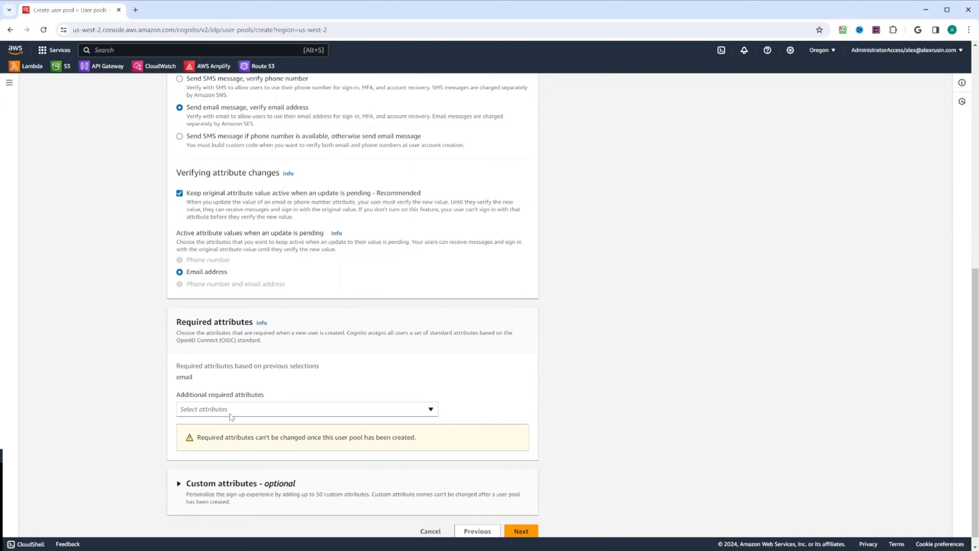
click(307, 409)
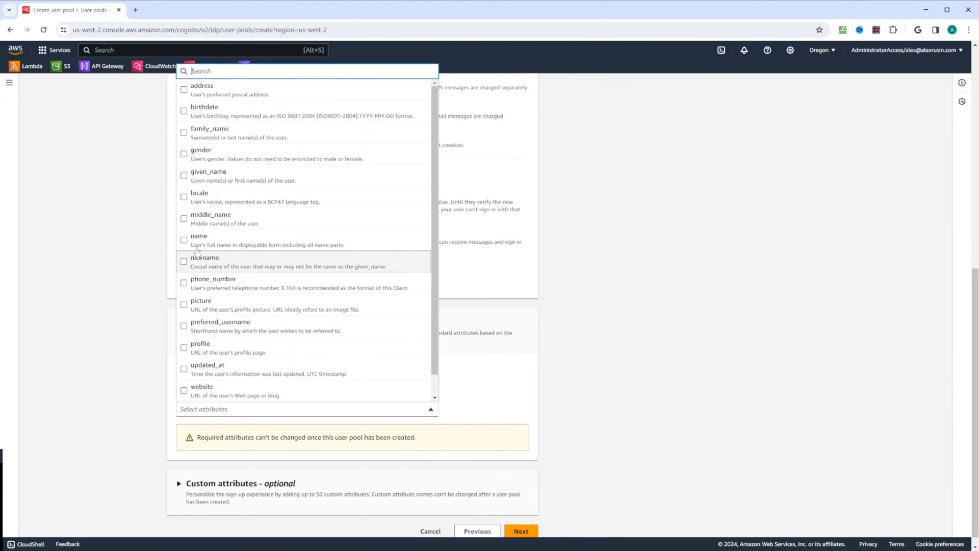
click(184, 240)
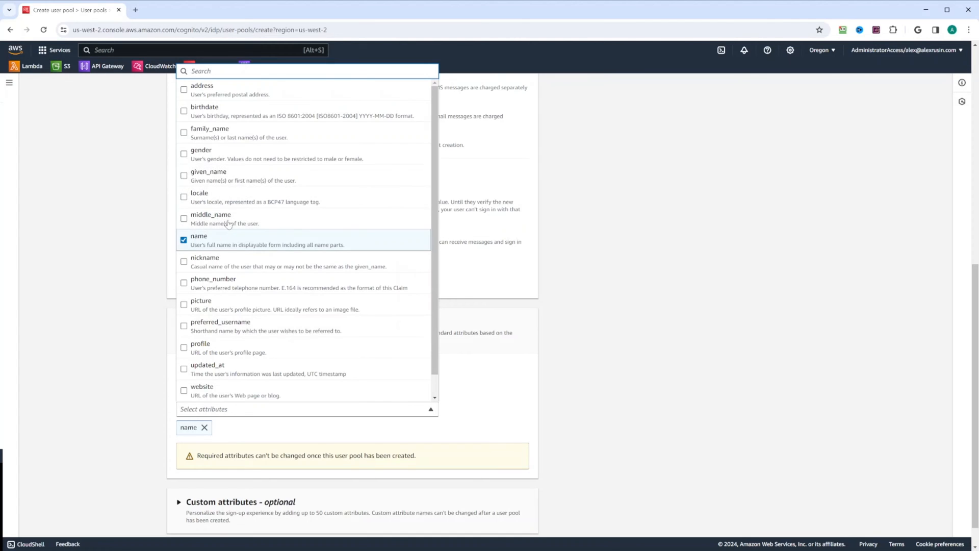
mouse_move(319, 304)
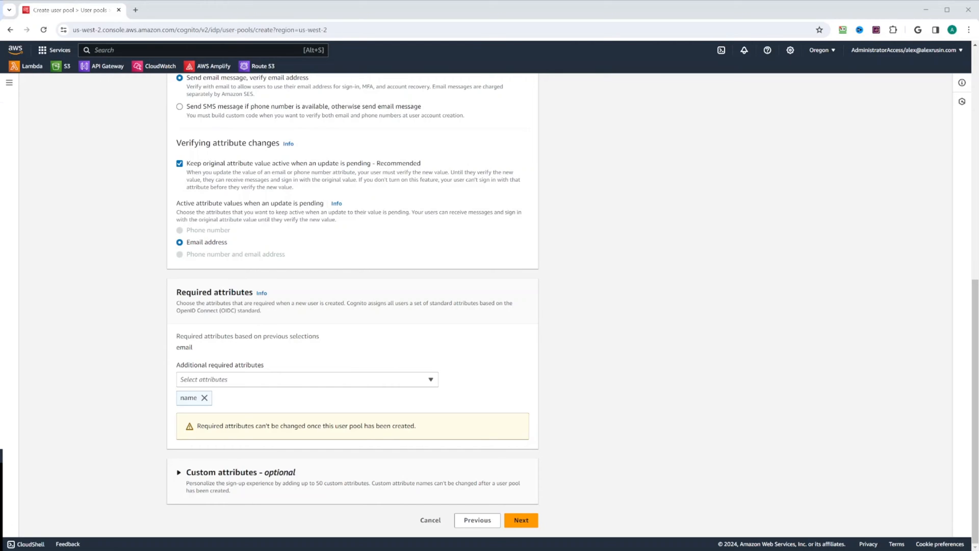
mouse_move(260, 465)
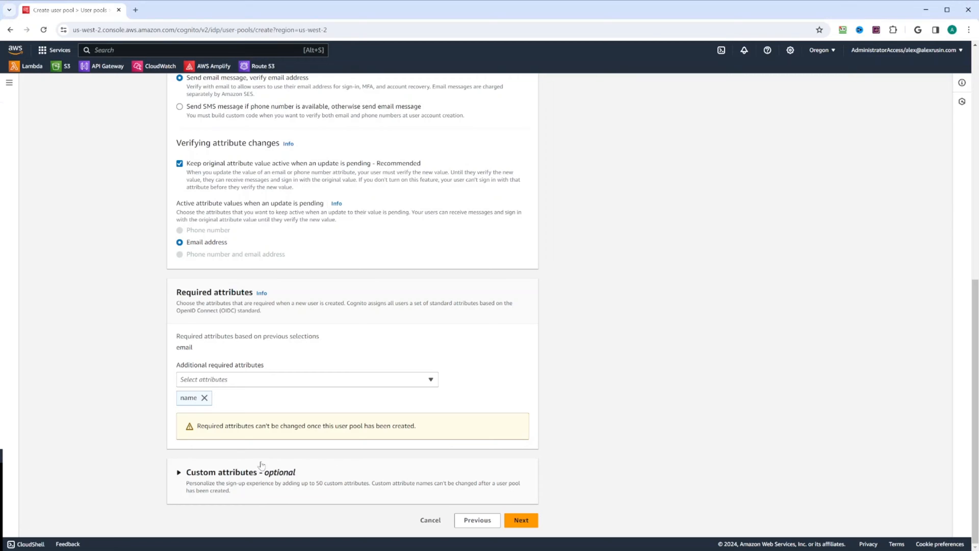
Add a custom attribute entry under Custom attributes, then remove it so none remain.
click(179, 471)
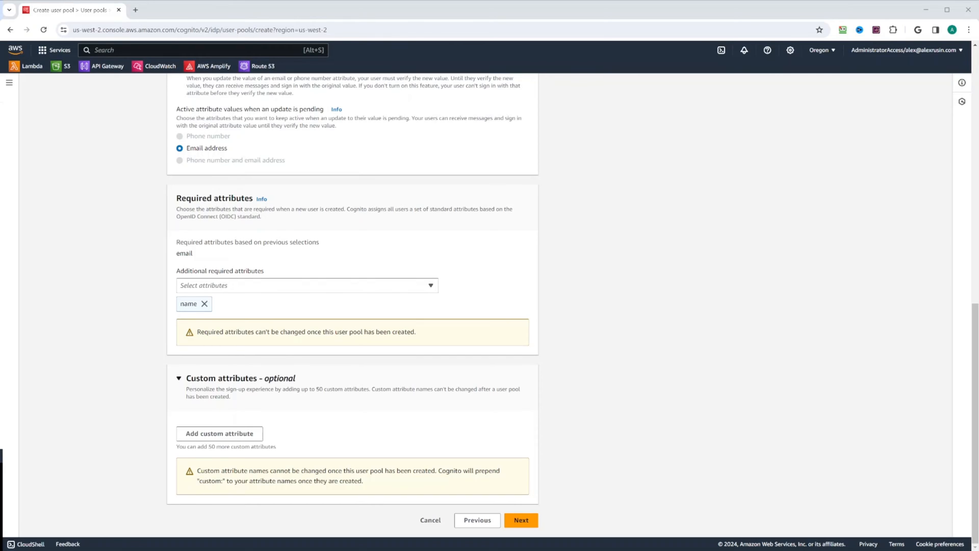
click(219, 432)
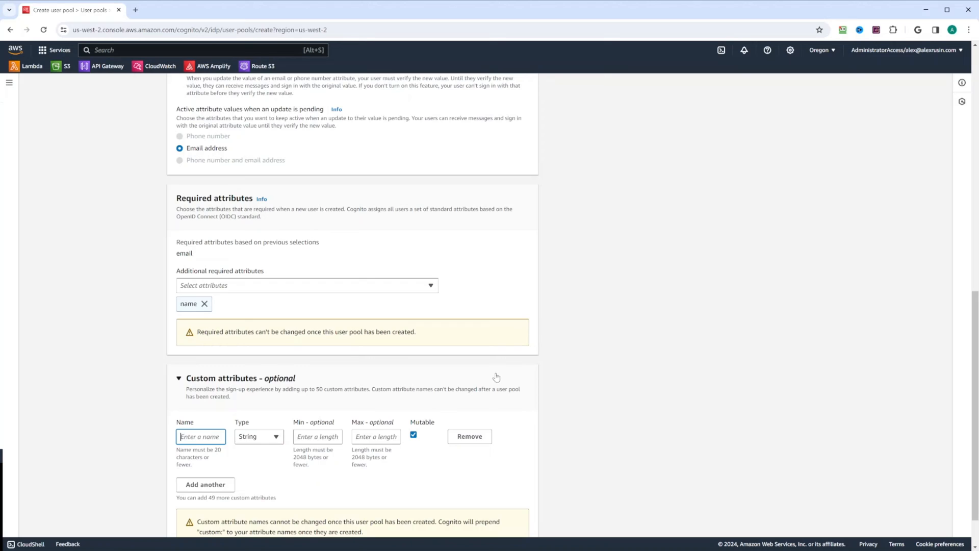
text(type)
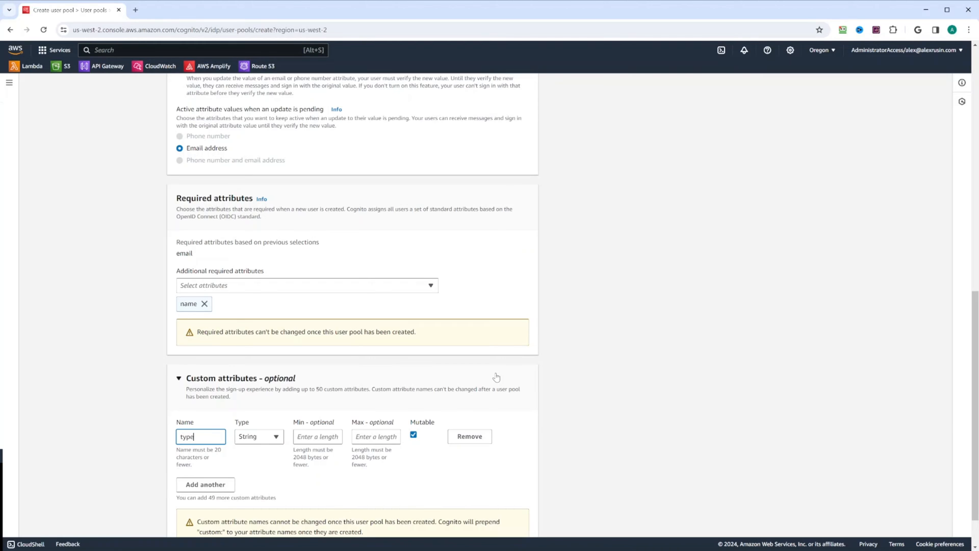
scroll(down, 3)
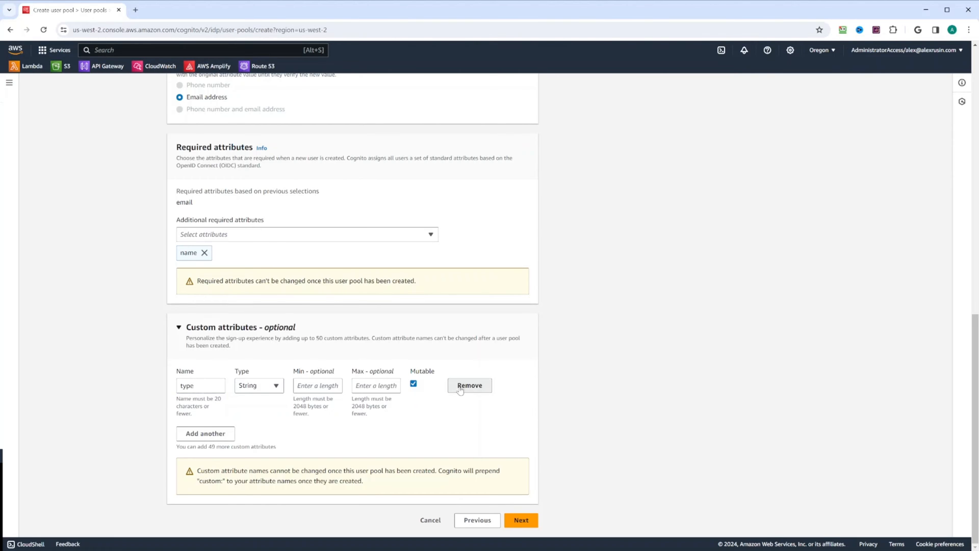
click(469, 386)
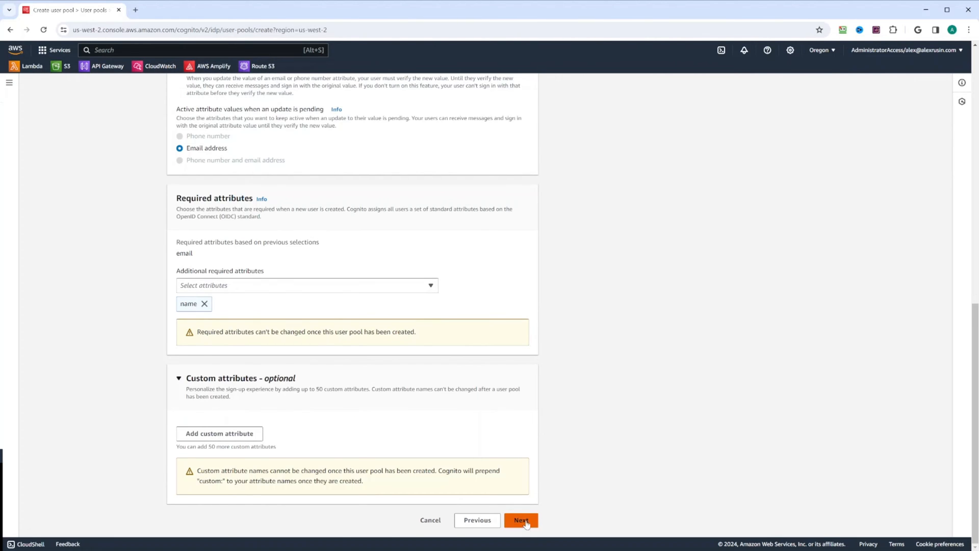
Choose 'Send email with Cognito' using the default sender and continue to Integrate your app.
click(520, 521)
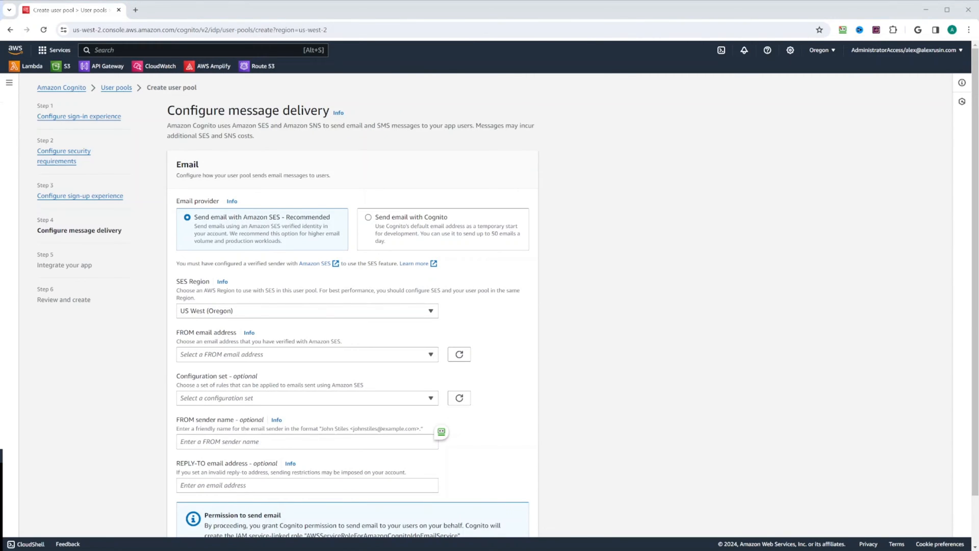
click(367, 217)
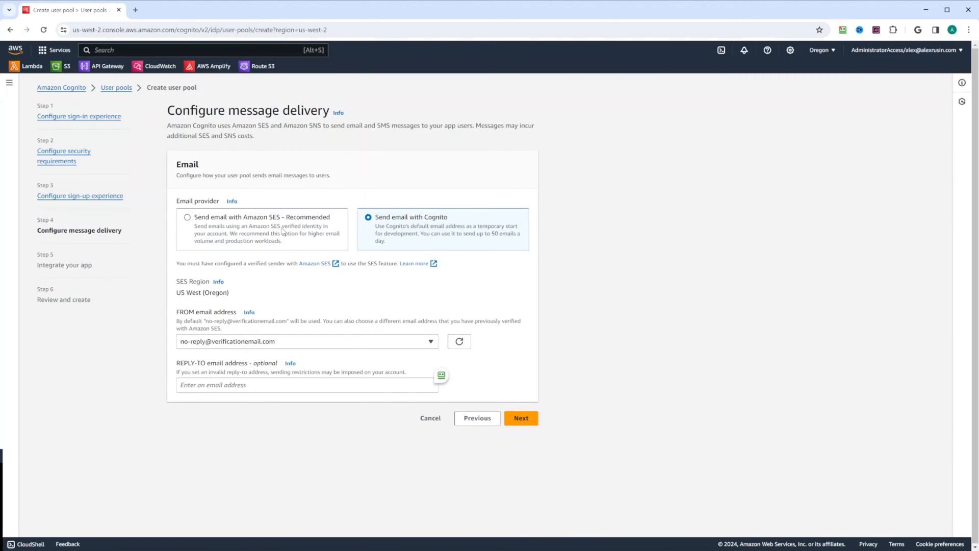
mouse_move(187, 216)
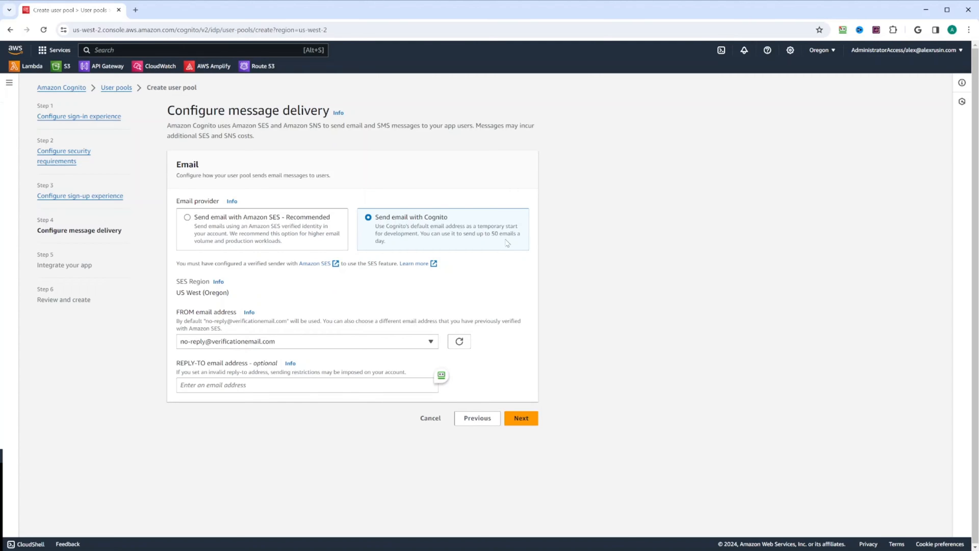
mouse_move(457, 223)
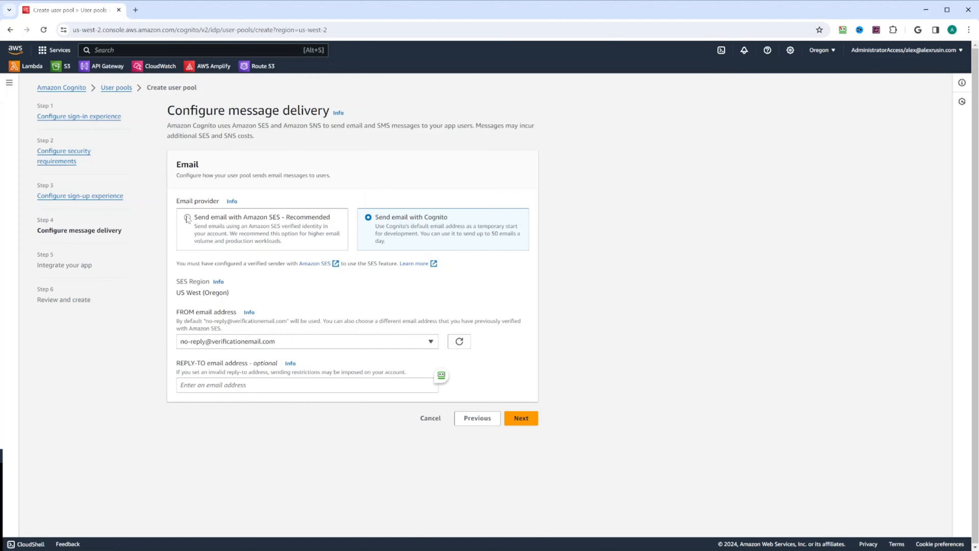
click(190, 219)
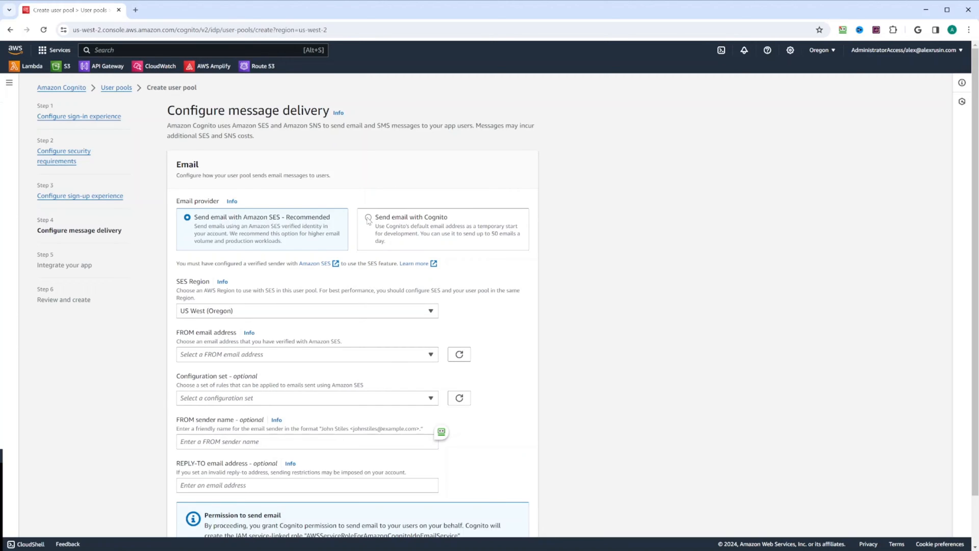
click(368, 217)
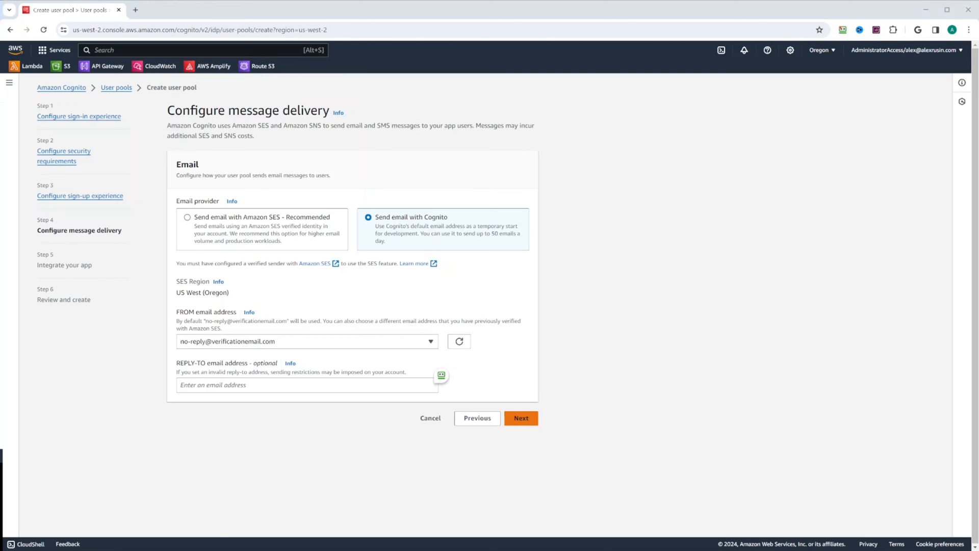
click(521, 418)
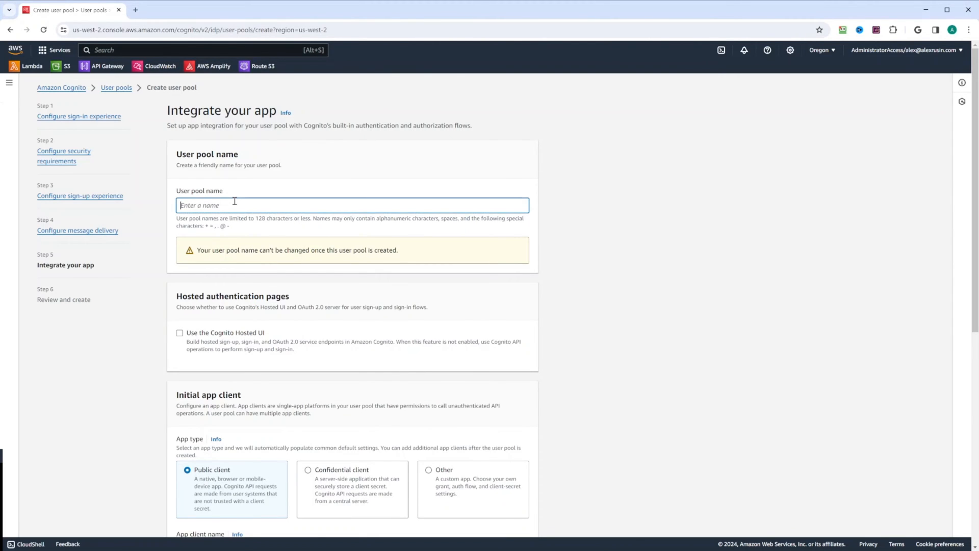
Name the user pool nextjs-auth-tutorial and the public app client nextjs-app-client.
text(nextjs-auth-tutoria)
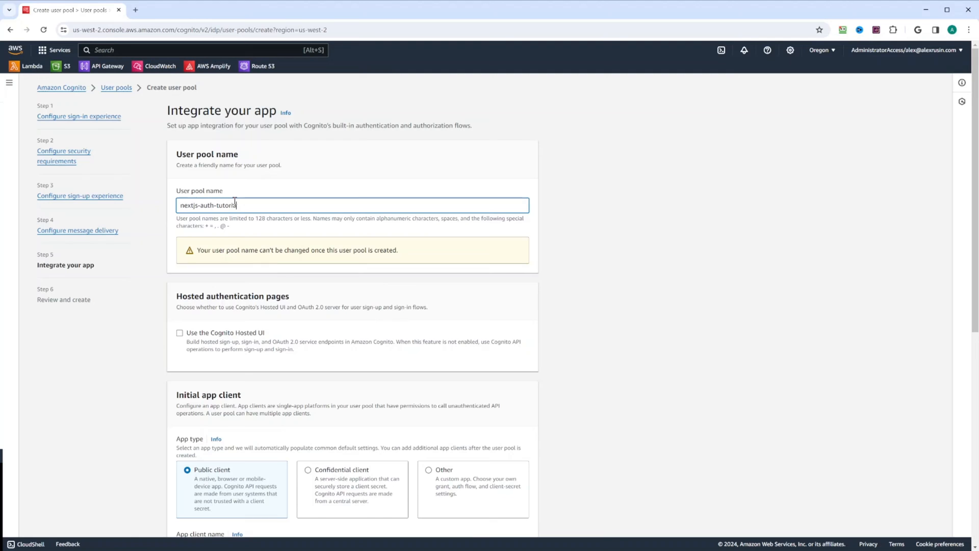
scroll(down, 3)
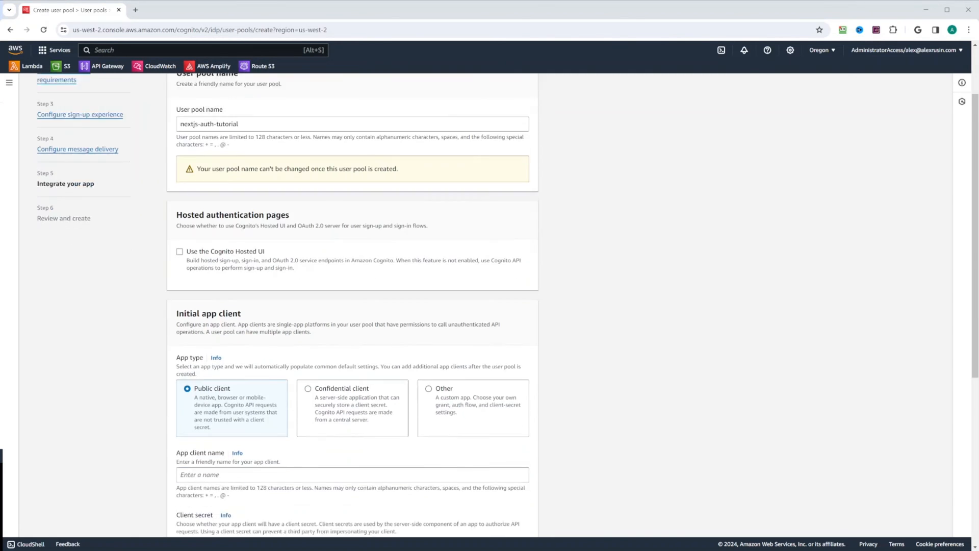
scroll(down, 3)
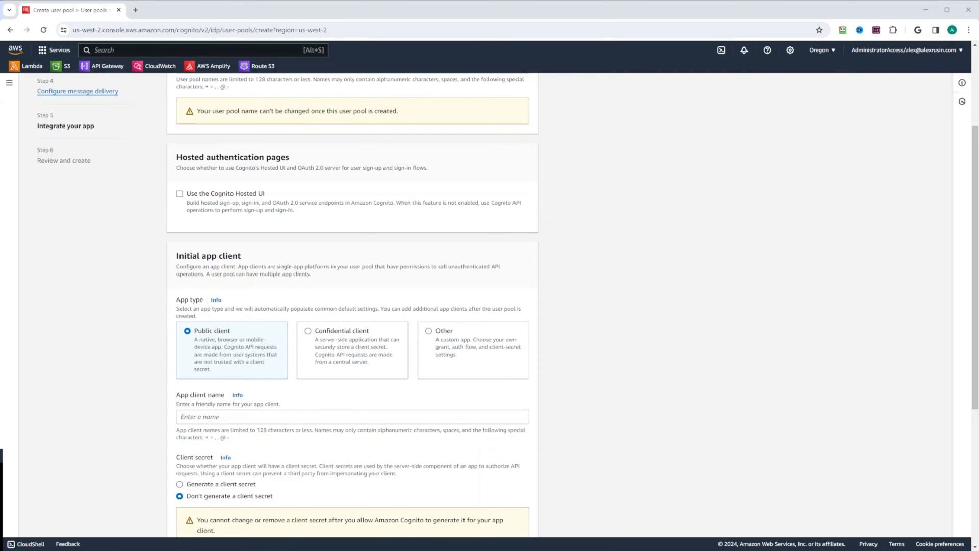
scroll(down, 3)
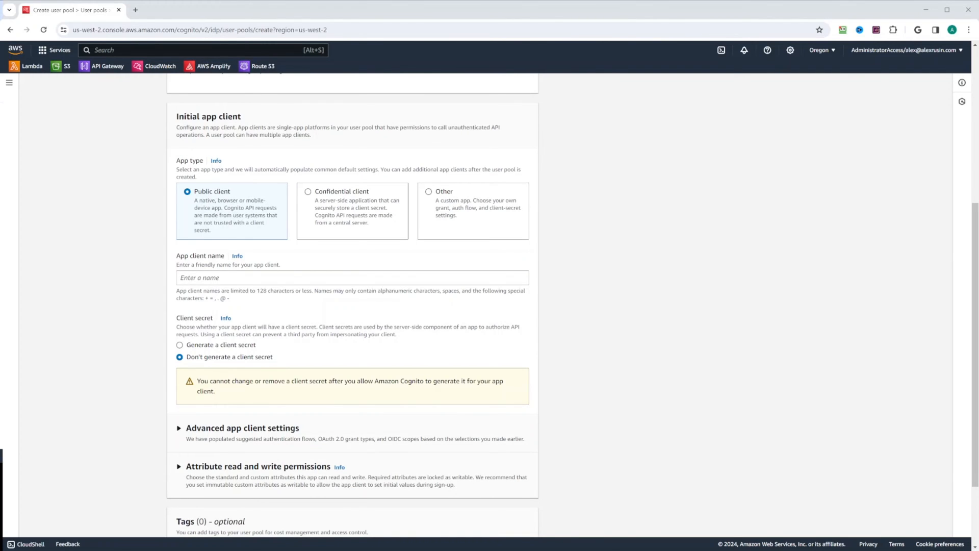
click(293, 277)
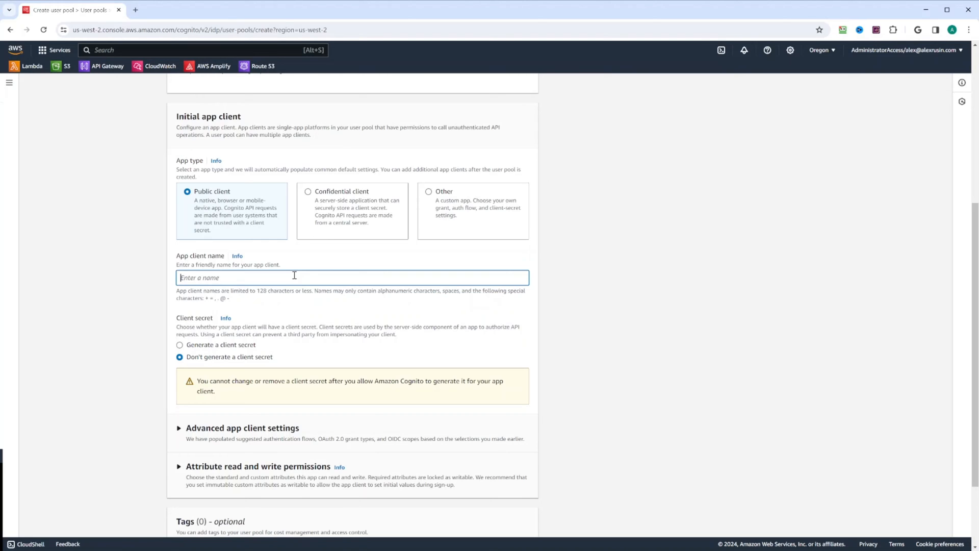
text(nextjs-app-clent)
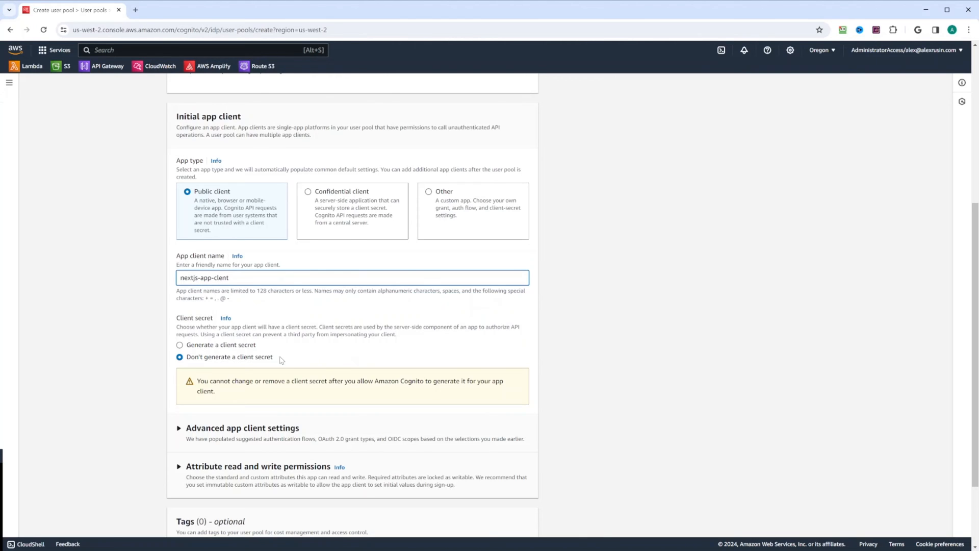
scroll(down, 3)
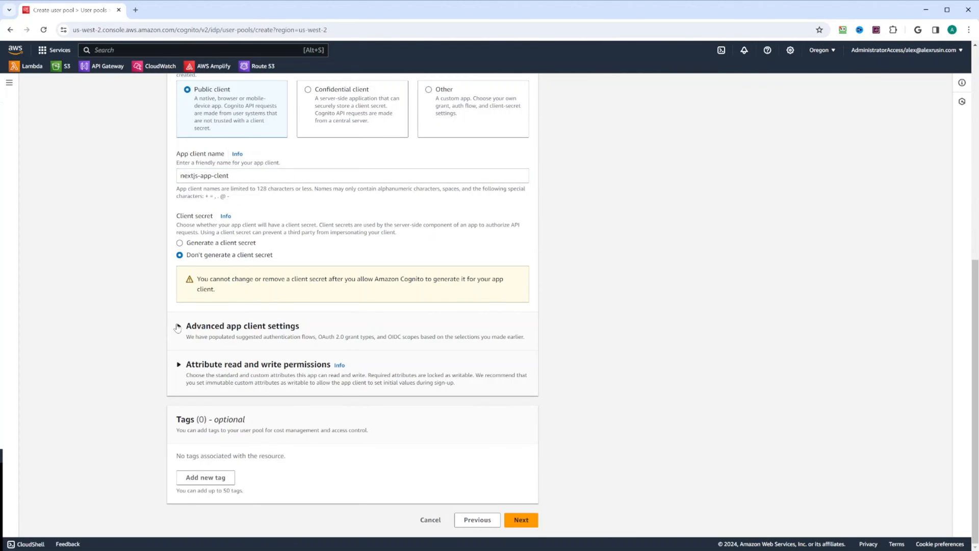
Expand Advanced app client settings and review the authentication flow options.
click(178, 326)
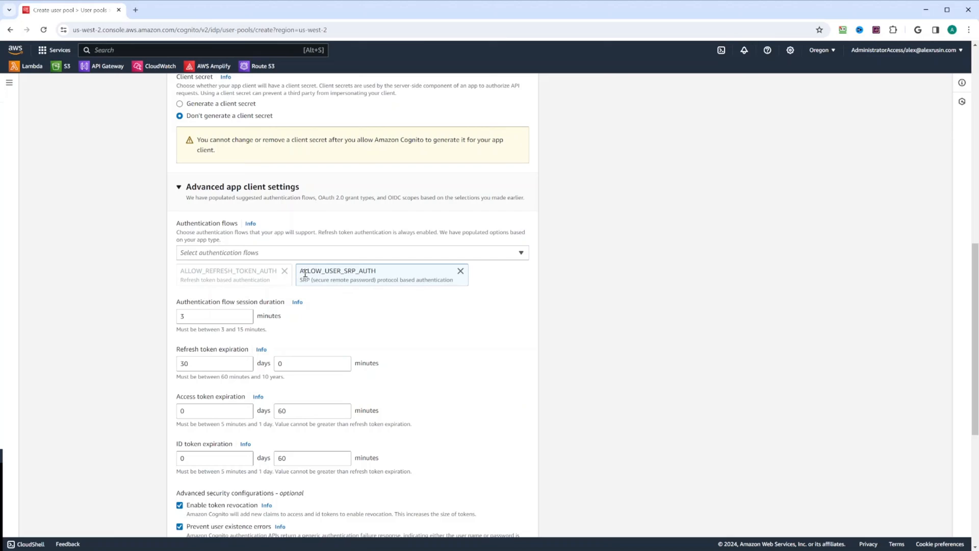
mouse_move(363, 271)
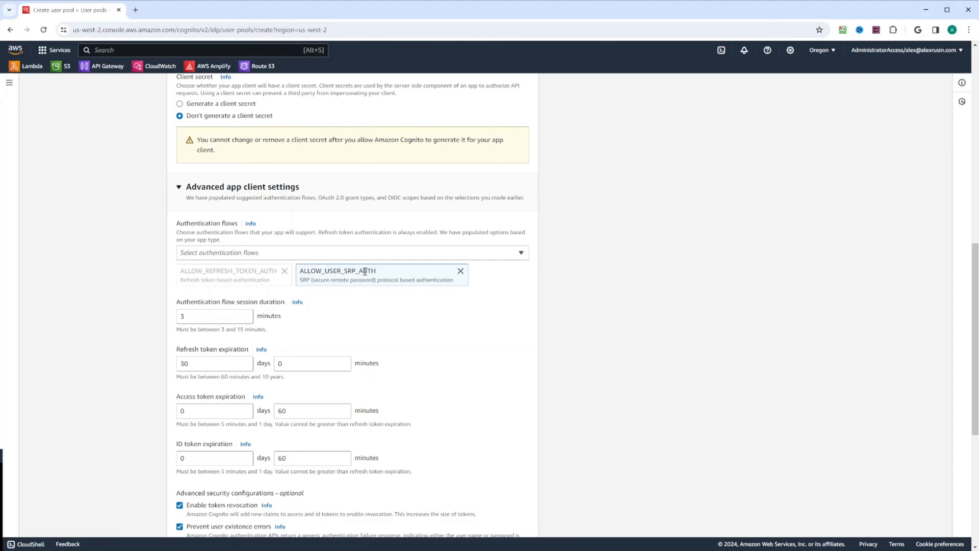
mouse_move(308, 293)
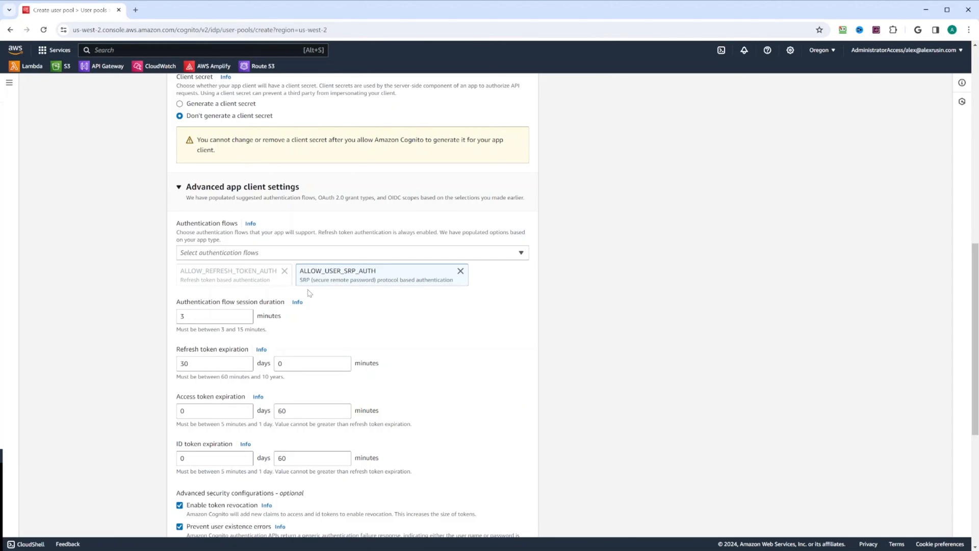
mouse_move(380, 288)
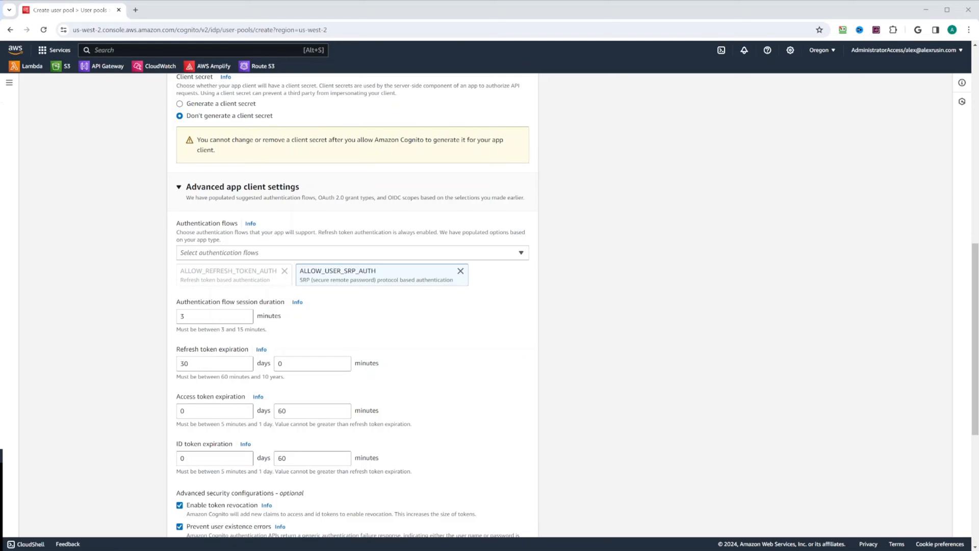
mouse_move(241, 251)
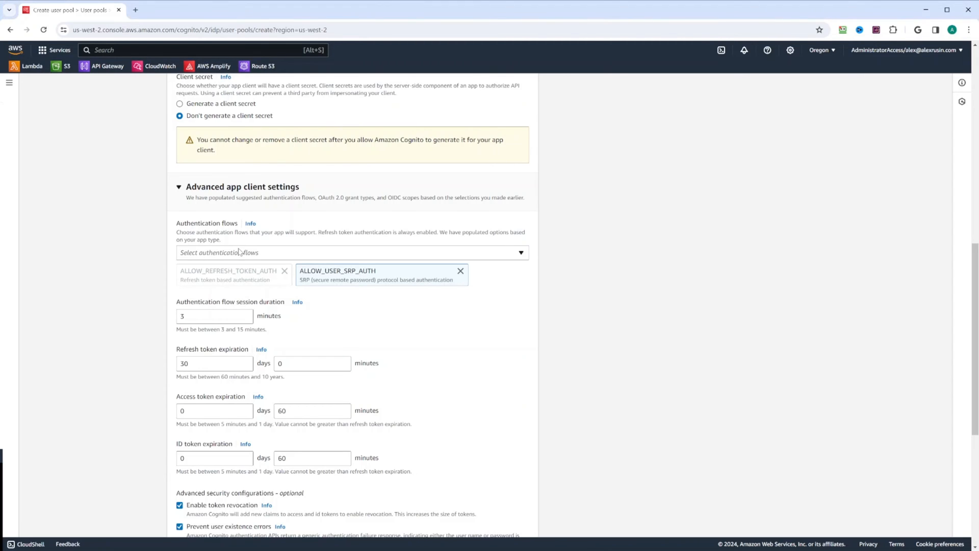
click(348, 253)
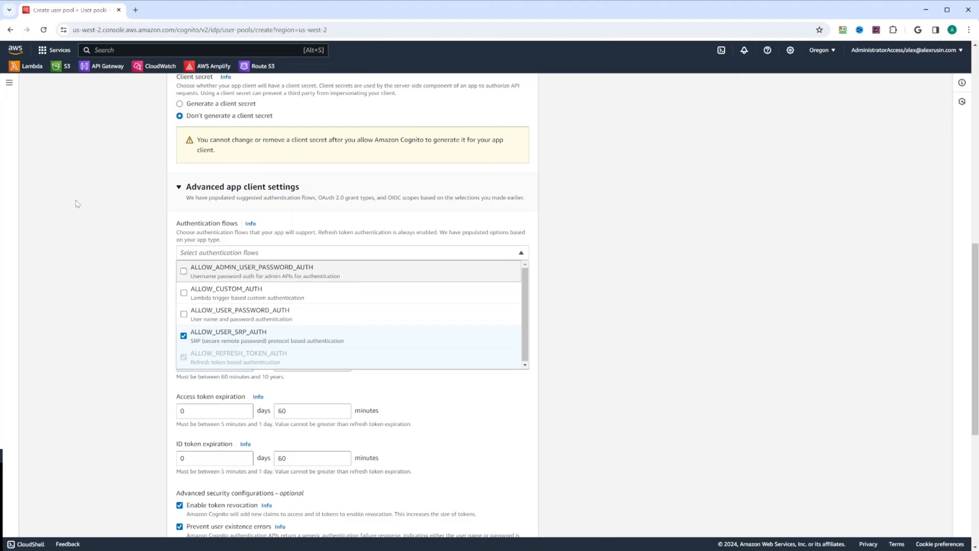
mouse_move(271, 300)
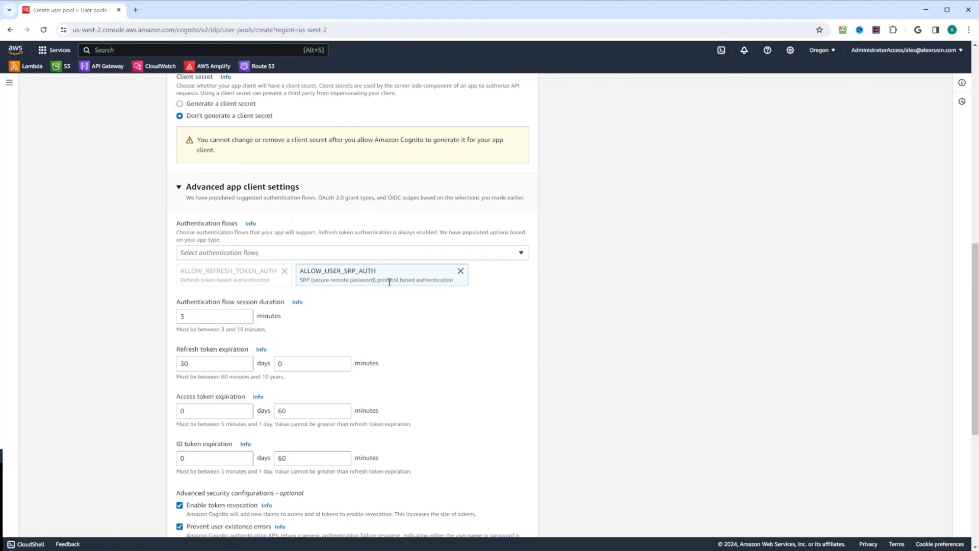
mouse_move(392, 291)
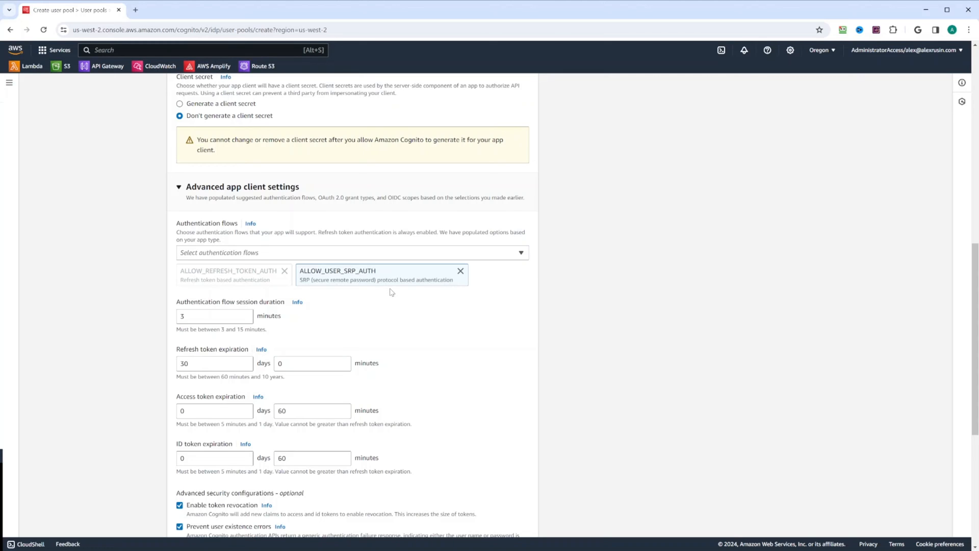
scroll(down, 3)
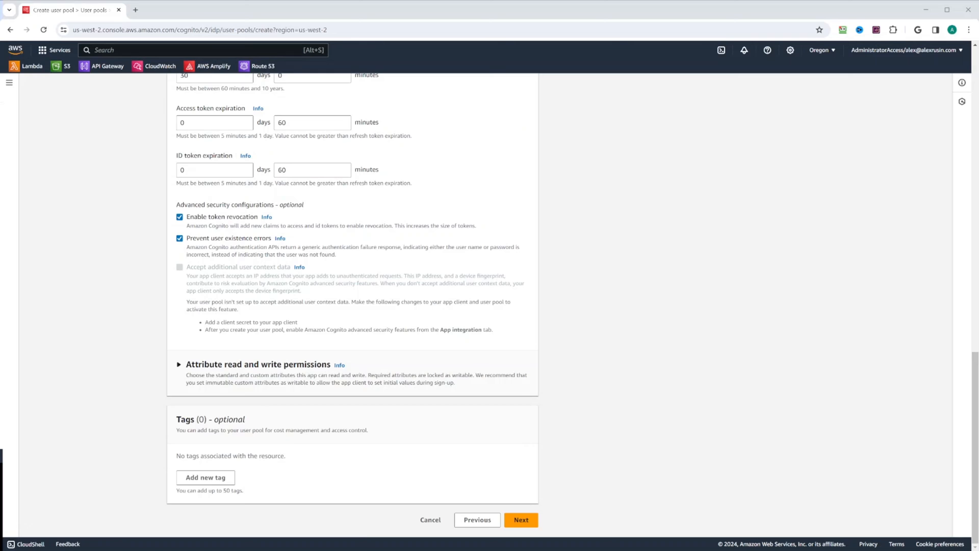
Expand the app client's attribute read and write permissions and review them.
click(180, 364)
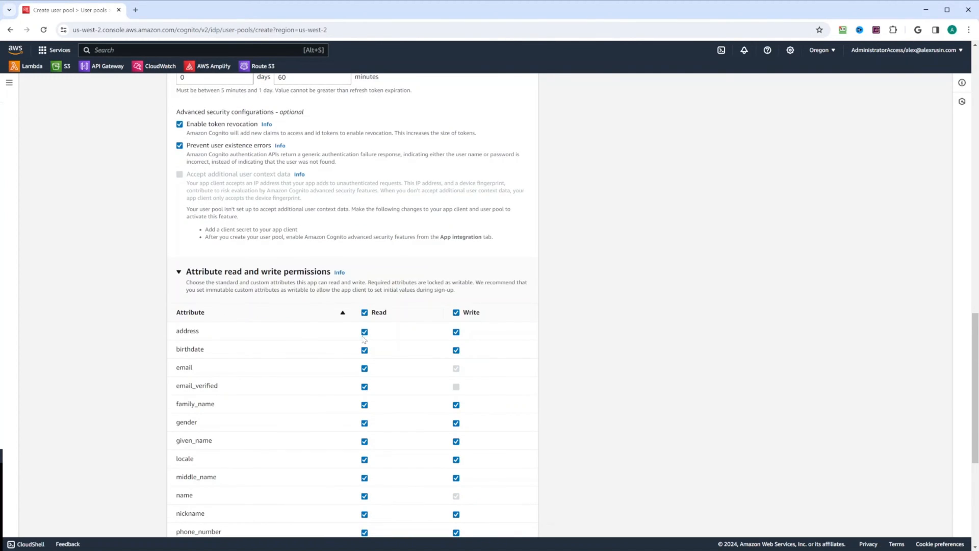
scroll(down, 3)
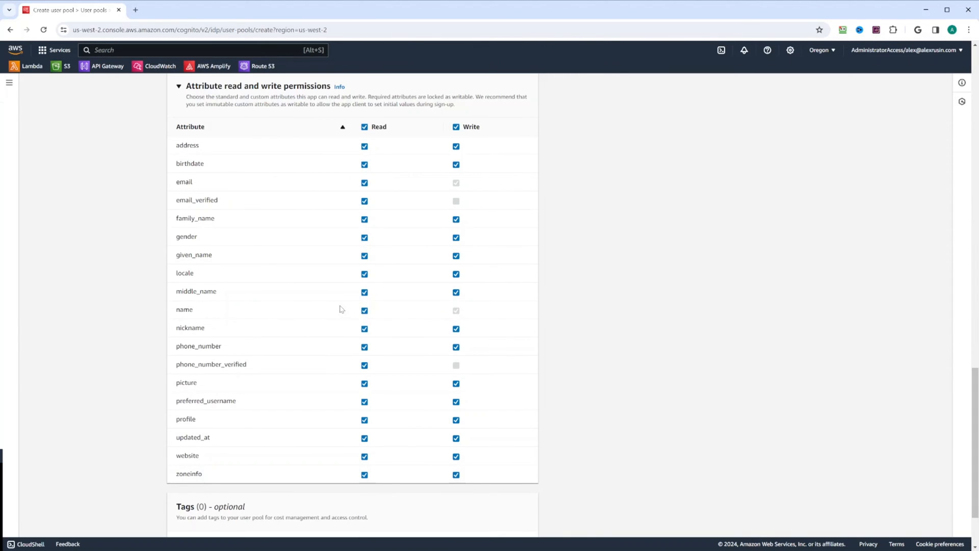
mouse_move(508, 316)
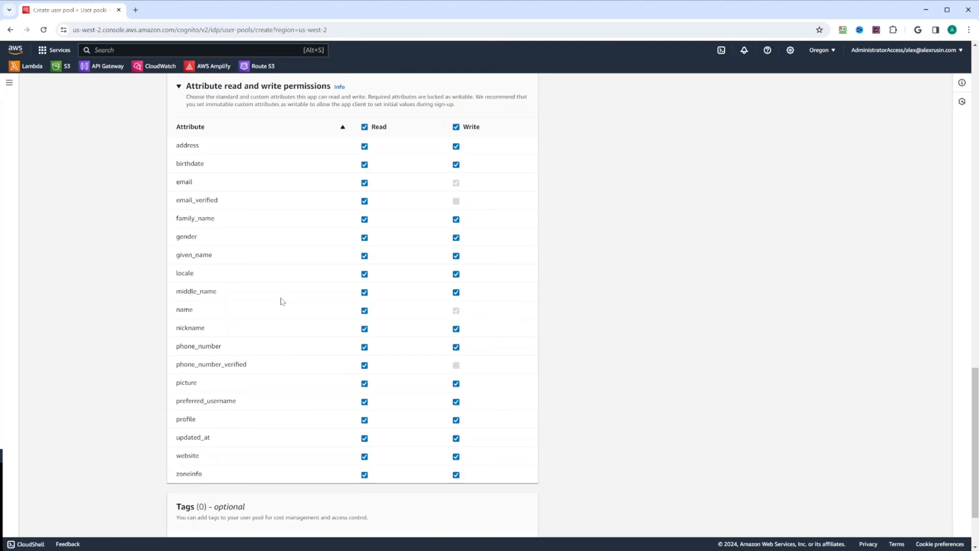
mouse_move(474, 153)
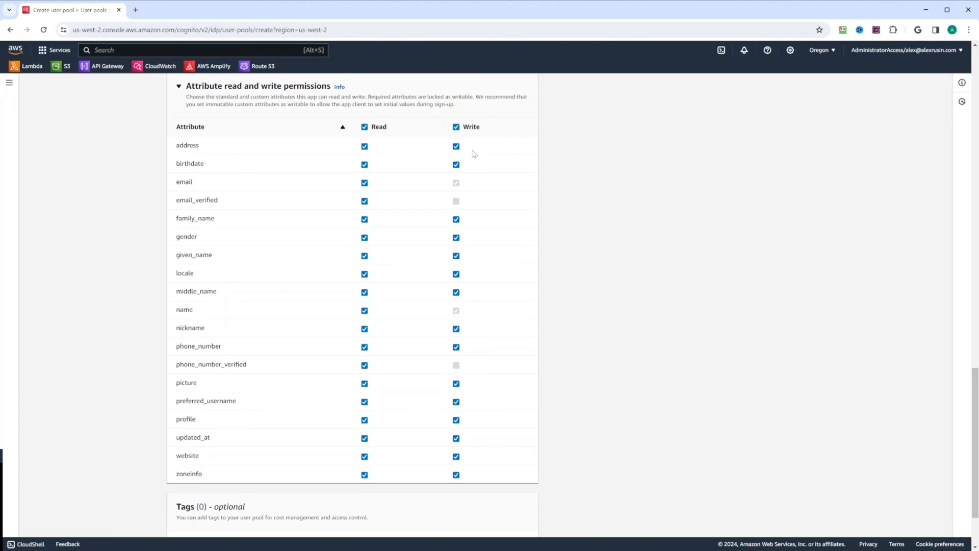
mouse_move(483, 235)
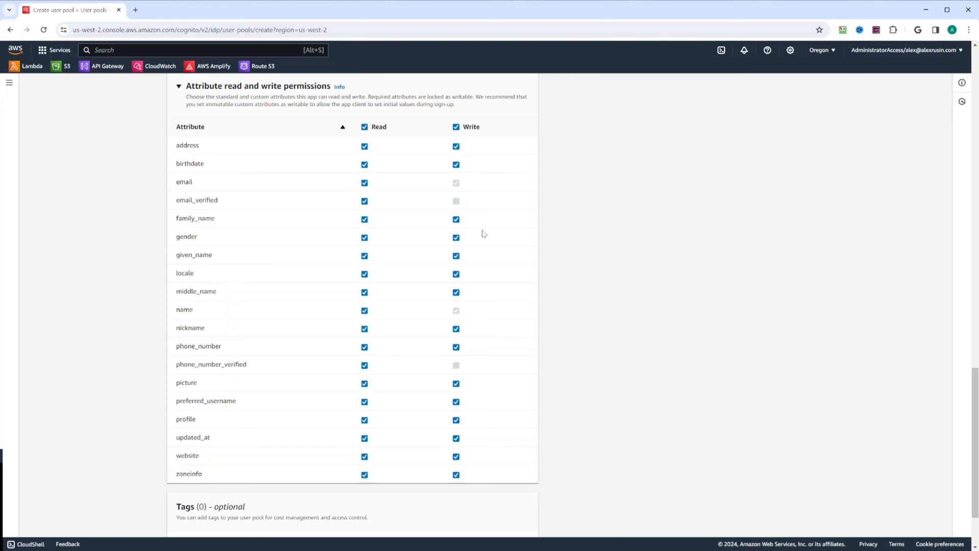
scroll(down, 3)
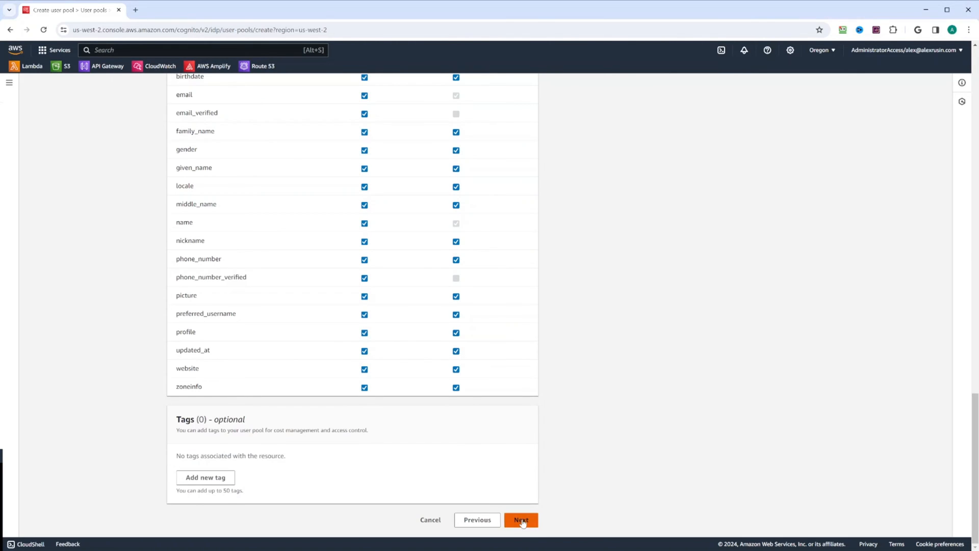
Proceed to Review and create, then submit creation of the user pool.
click(520, 519)
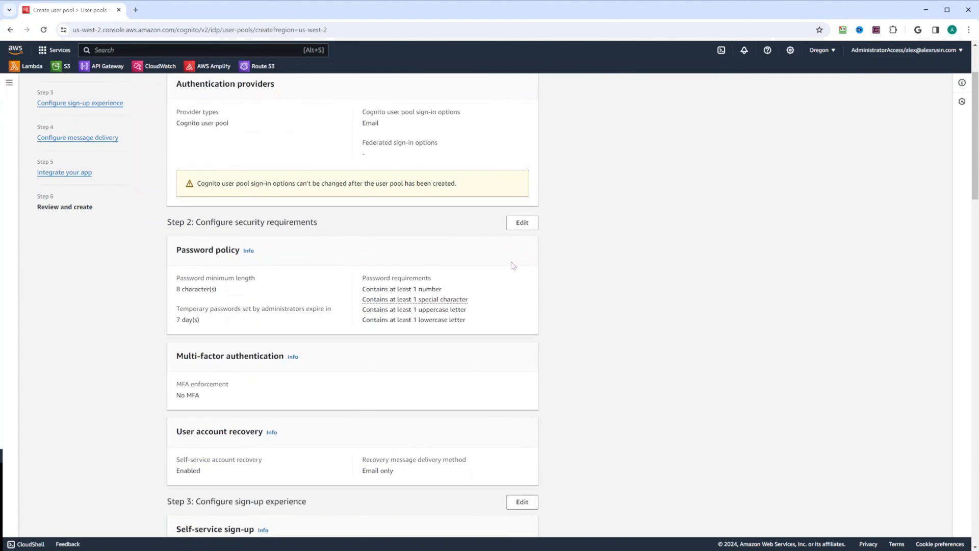
scroll(down, 3)
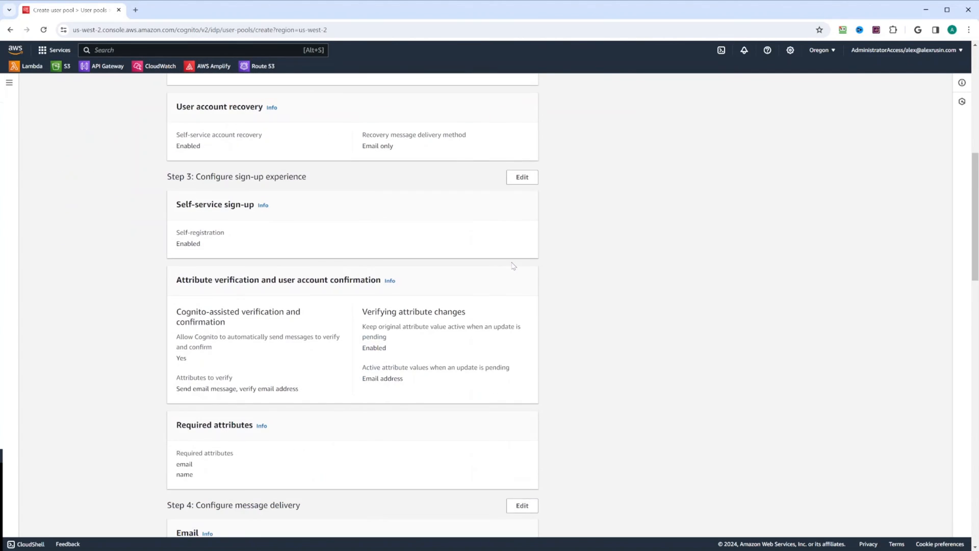
scroll(down, 3)
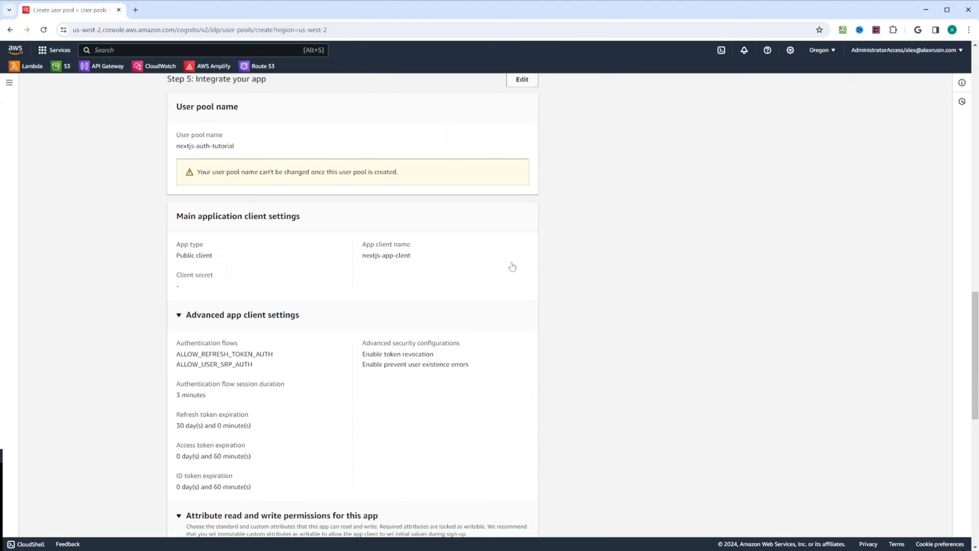
scroll(down, 3)
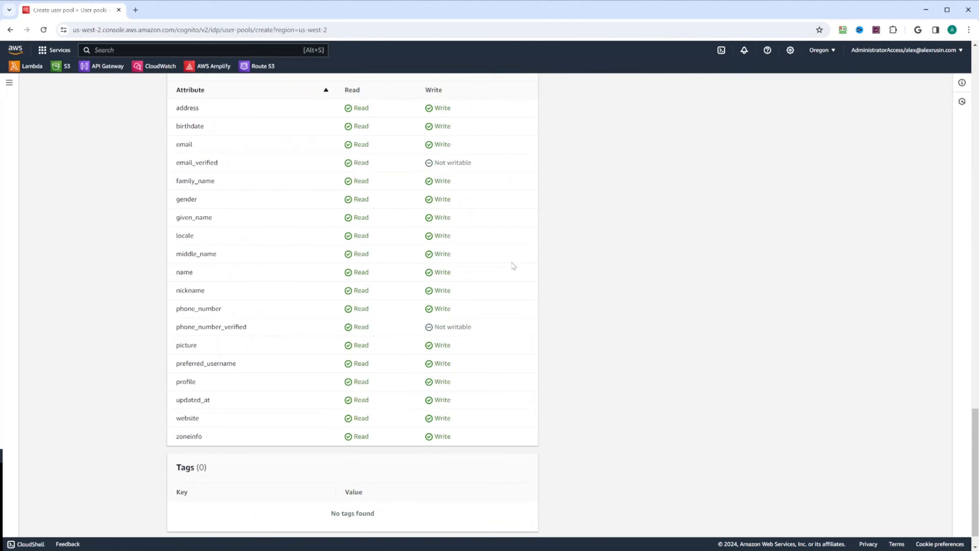
scroll(down, 3)
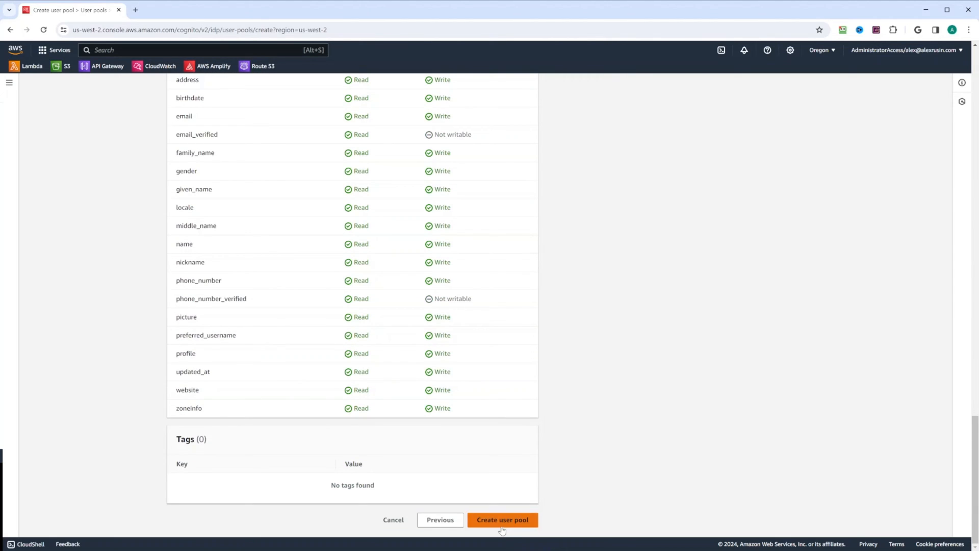
click(502, 519)
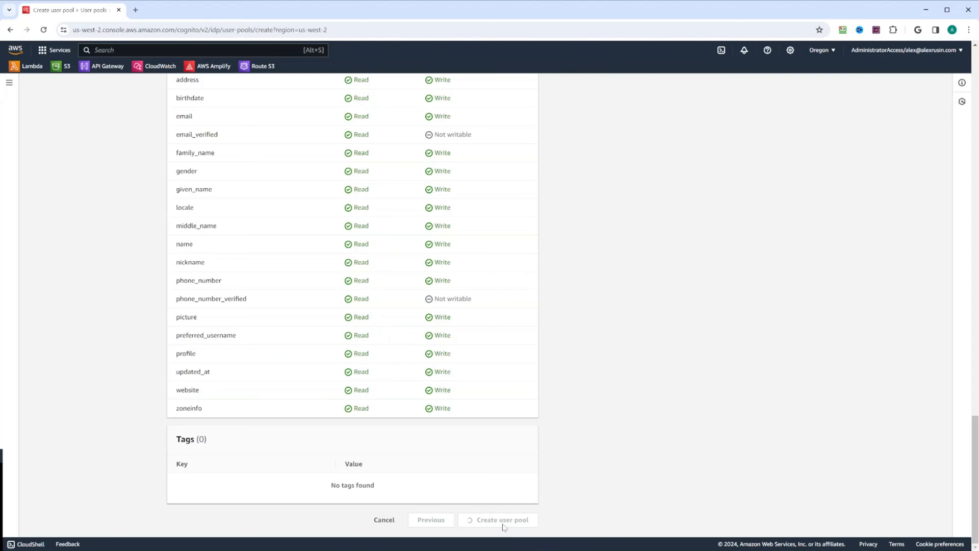
click(501, 519)
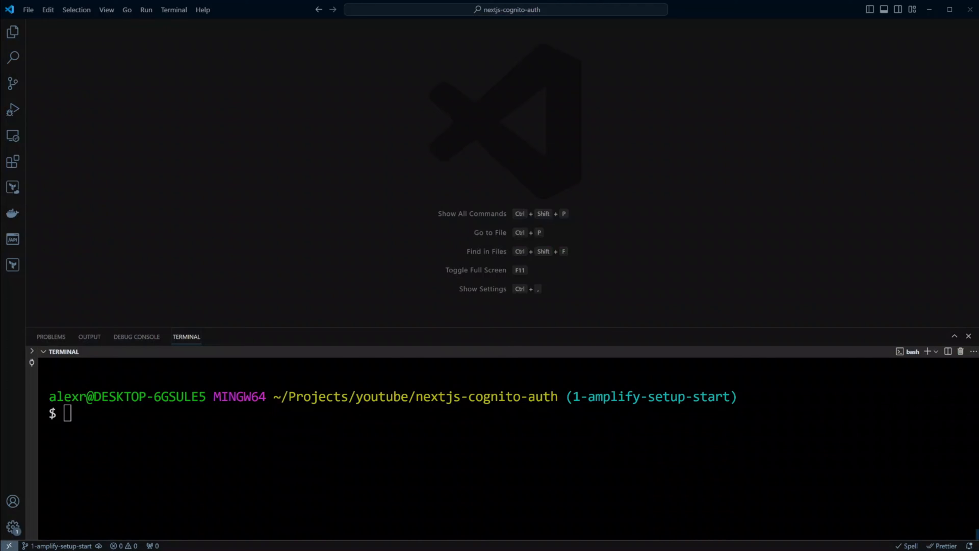
text(npm install aws-amplify @aws-amplify/adapter-nextjs)
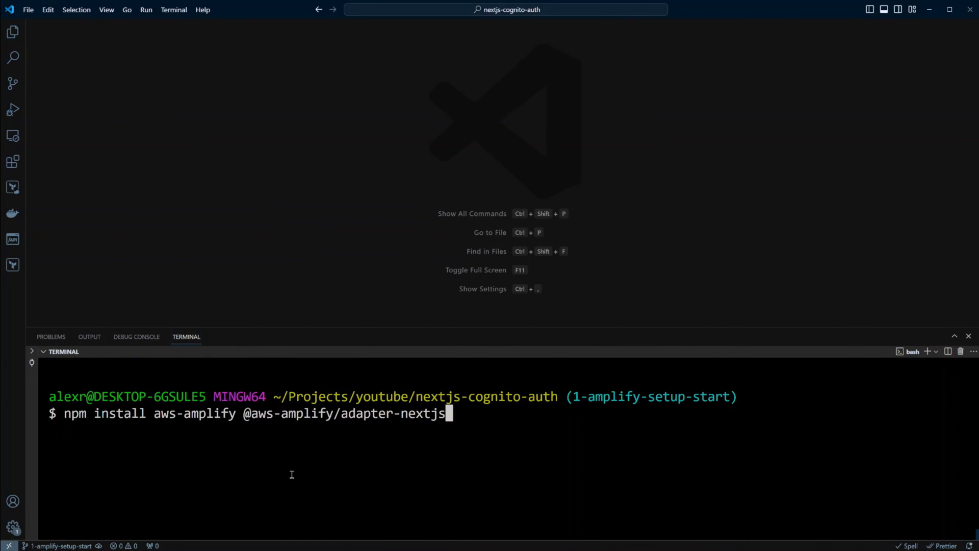
mouse_move(244, 418)
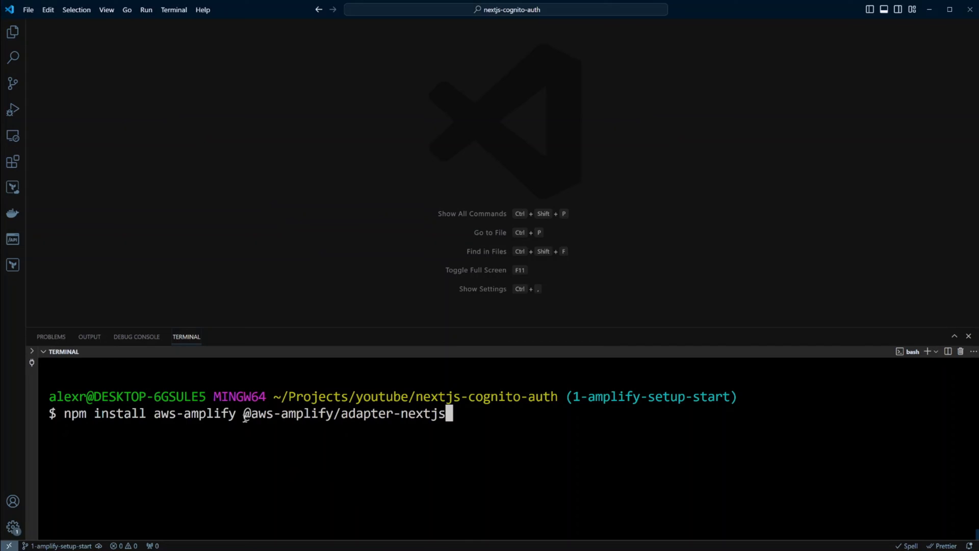
mouse_move(459, 424)
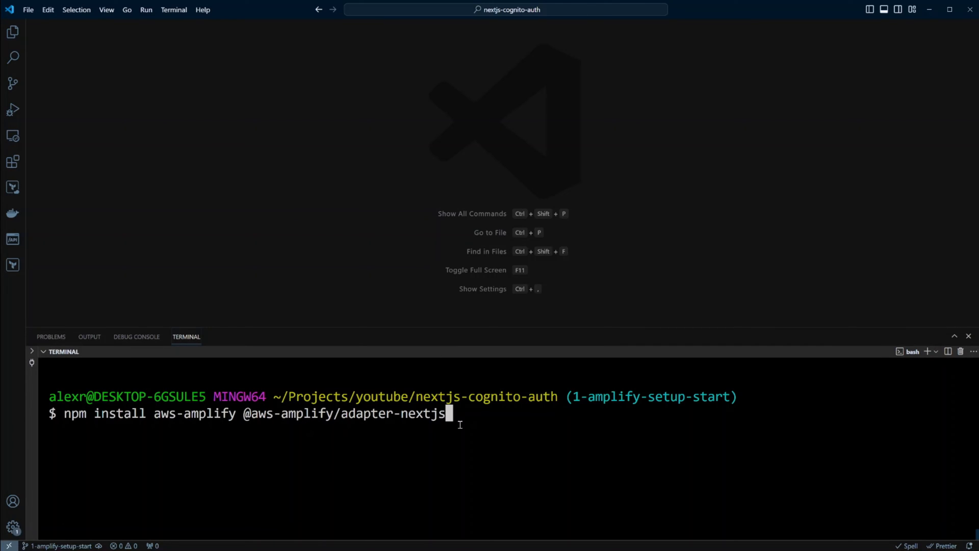
key(Enter)
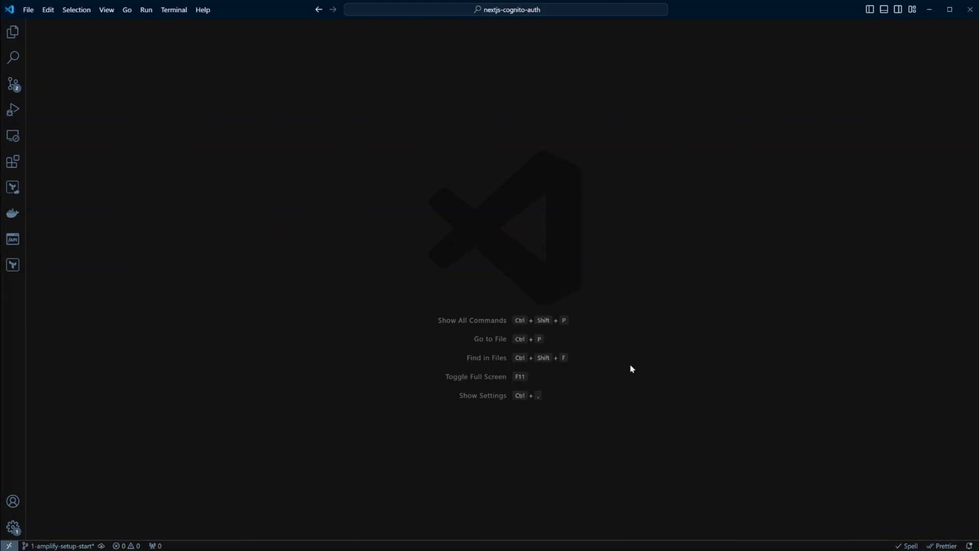
mouse_move(808, 506)
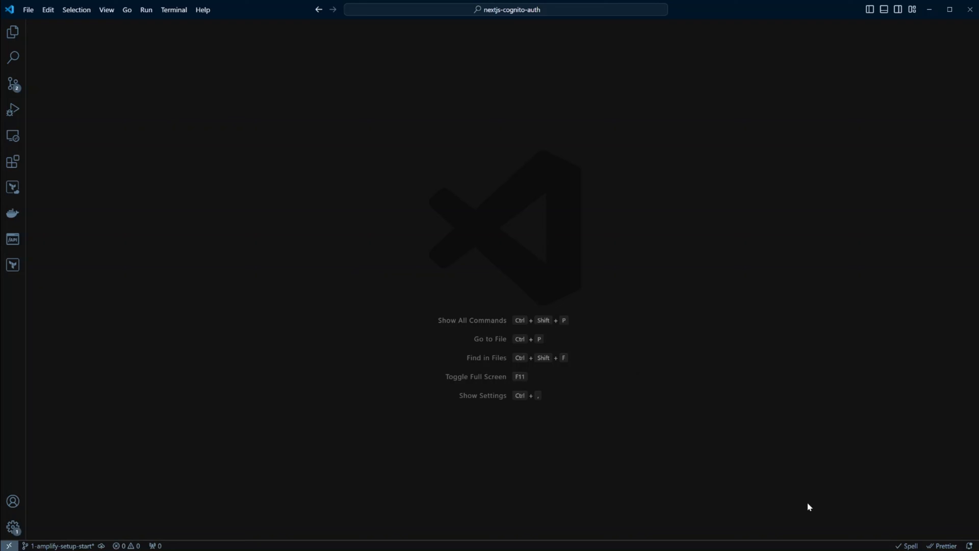
Create a new file inside src/app for amplify-cognito-config.ts via the Explorer.
click(11, 34)
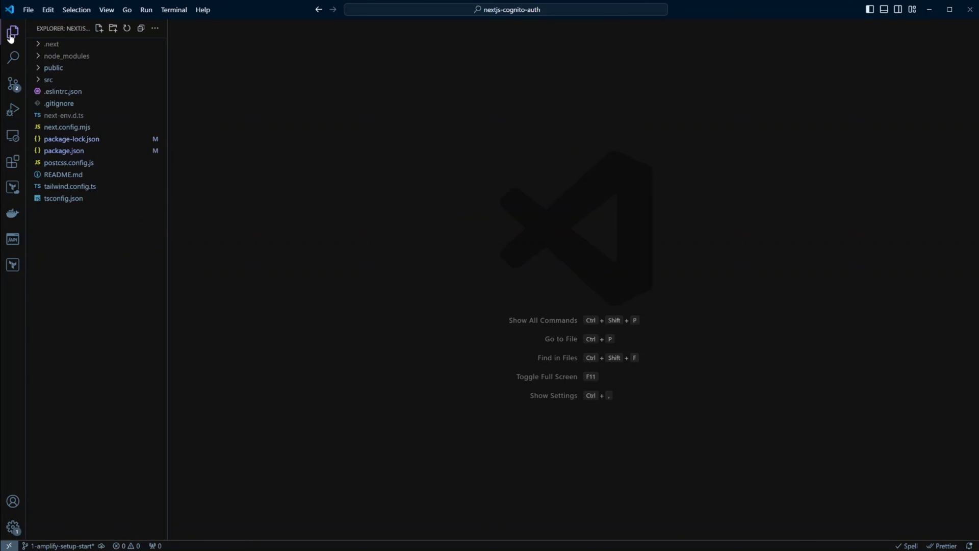
click(48, 80)
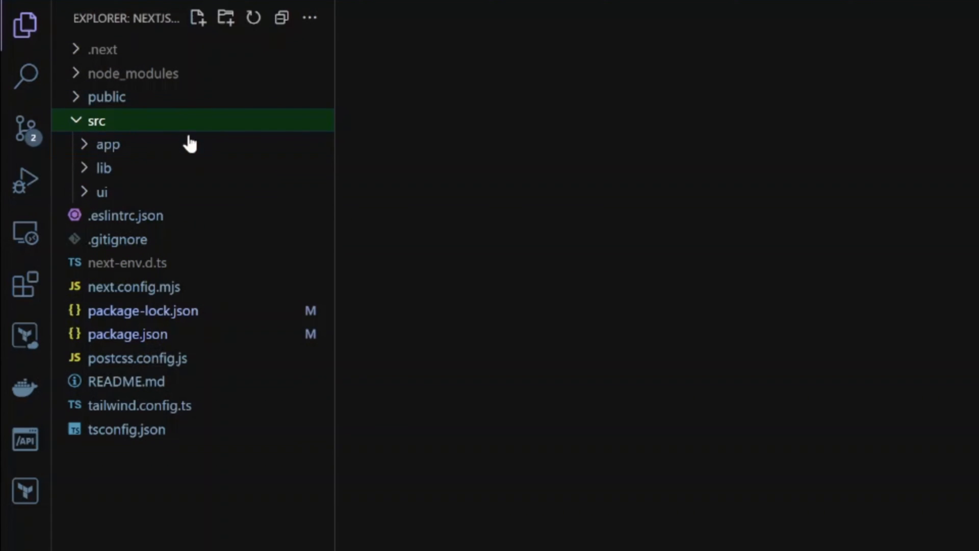
click(108, 145)
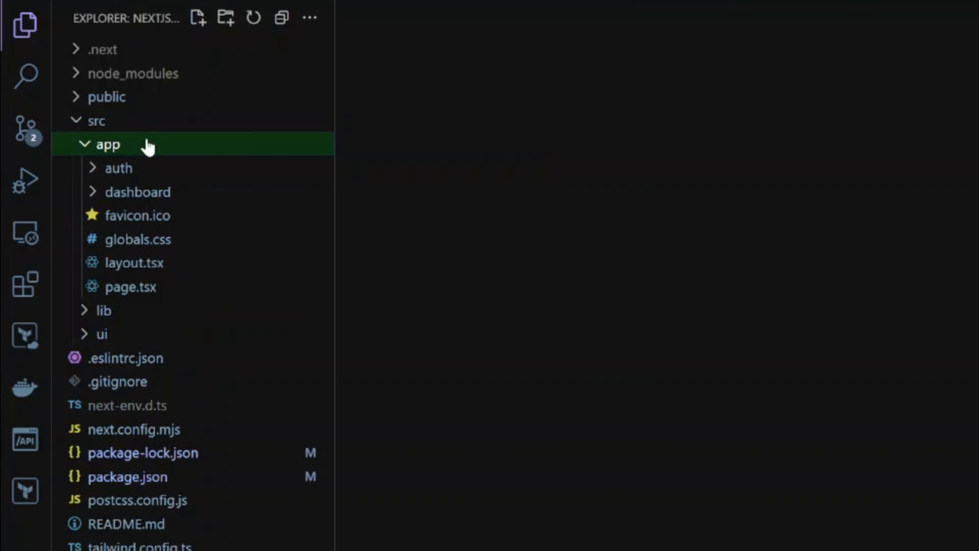
right_click(107, 144)
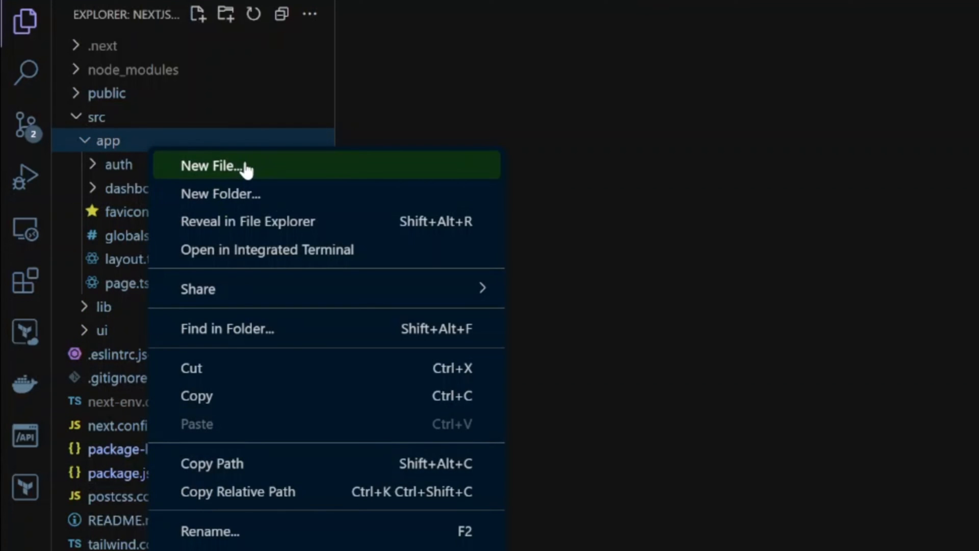
click(208, 166)
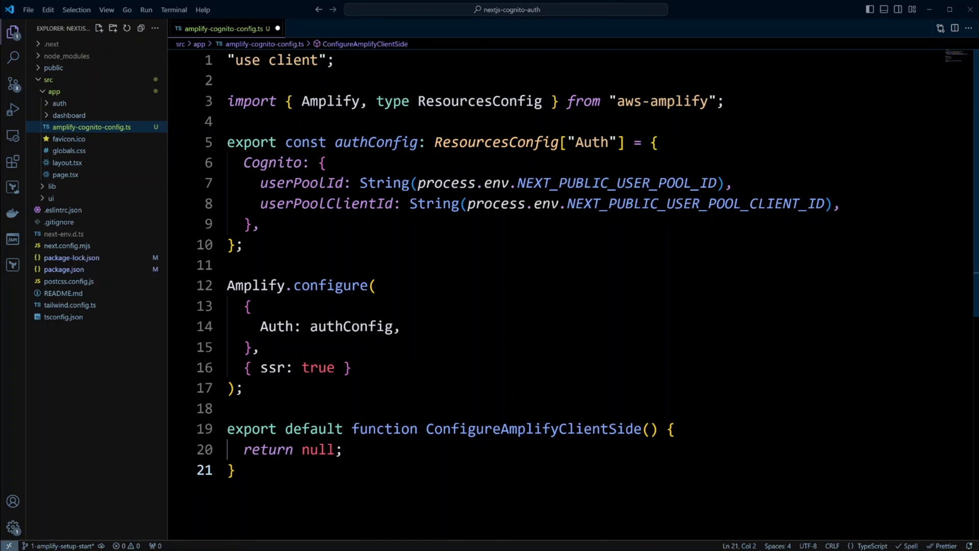
mouse_move(616, 184)
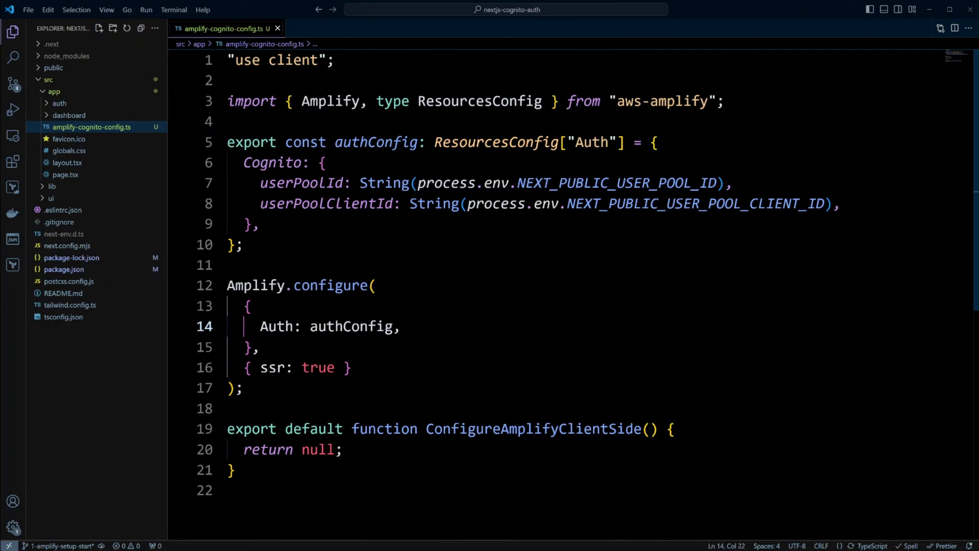
mouse_move(68, 162)
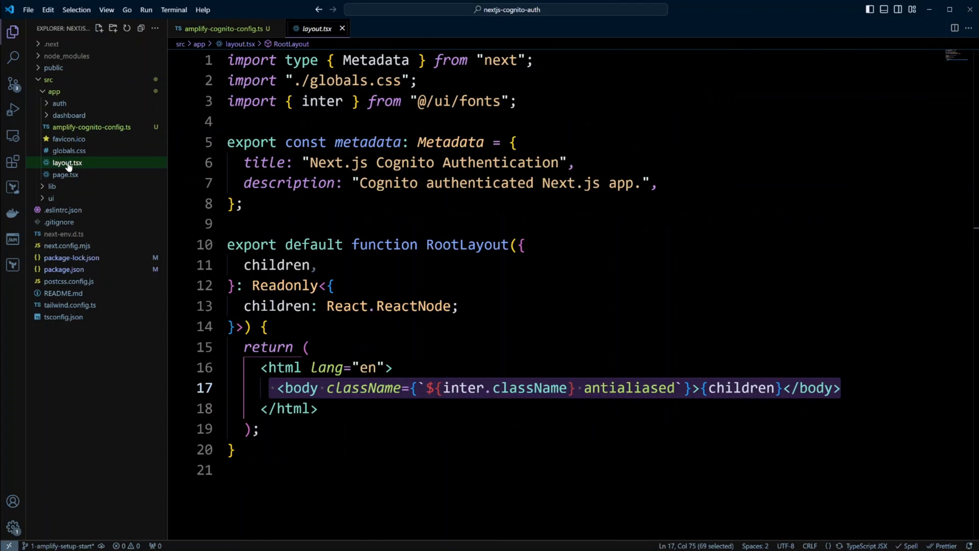
Wrap {children} with <ConfigureAmplifyClientSide /> in layout.tsx and save.
click(266, 388)
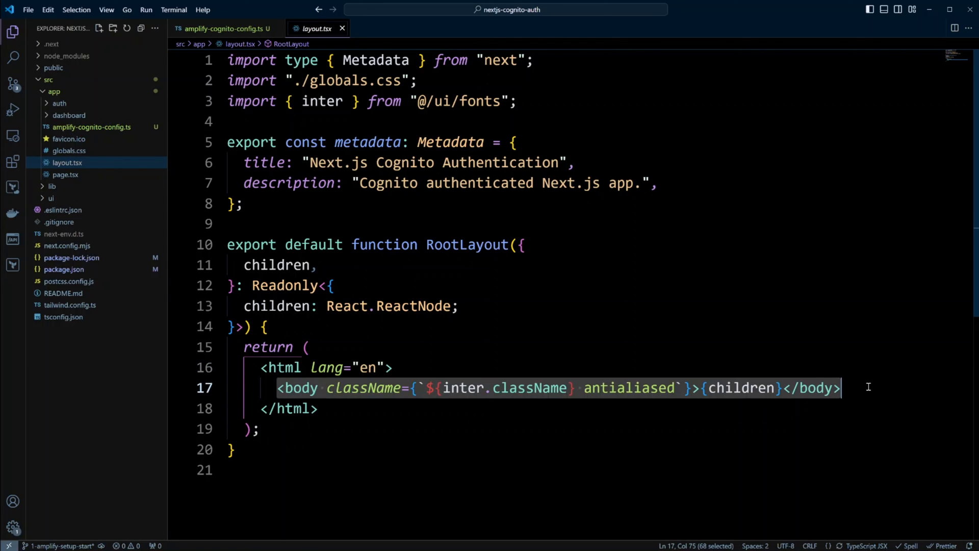
text(<>\n<ConfigureAmplifyClientSide />\n{children}\n</>)
click(585, 122)
text(import ConfigureAmplifyClientSide from '@/app/amplify-cognito-config')
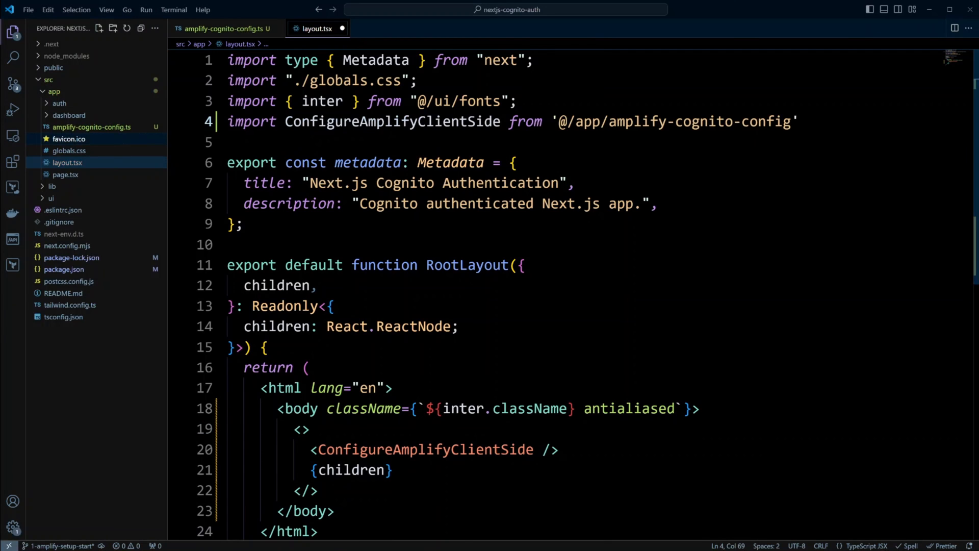
mouse_move(671, 122)
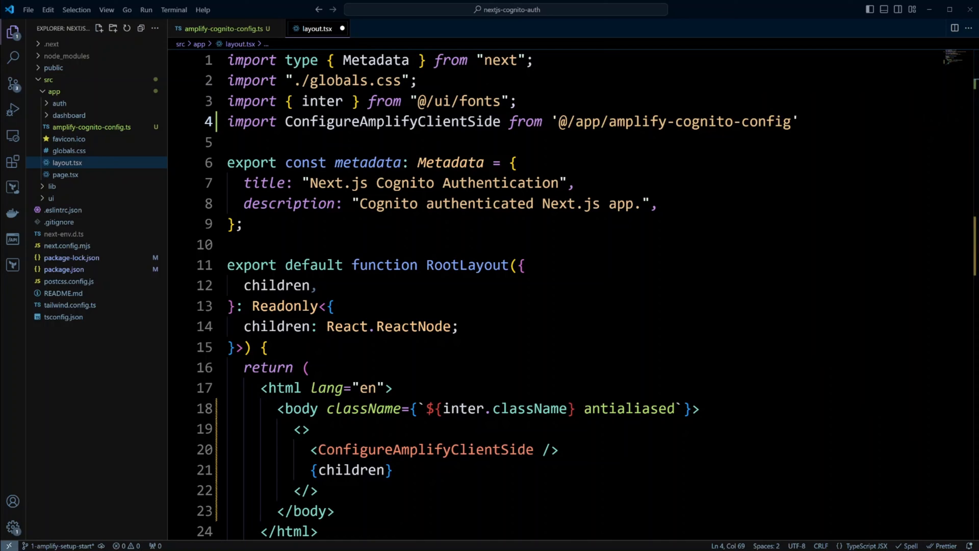
key(Ctrl+s)
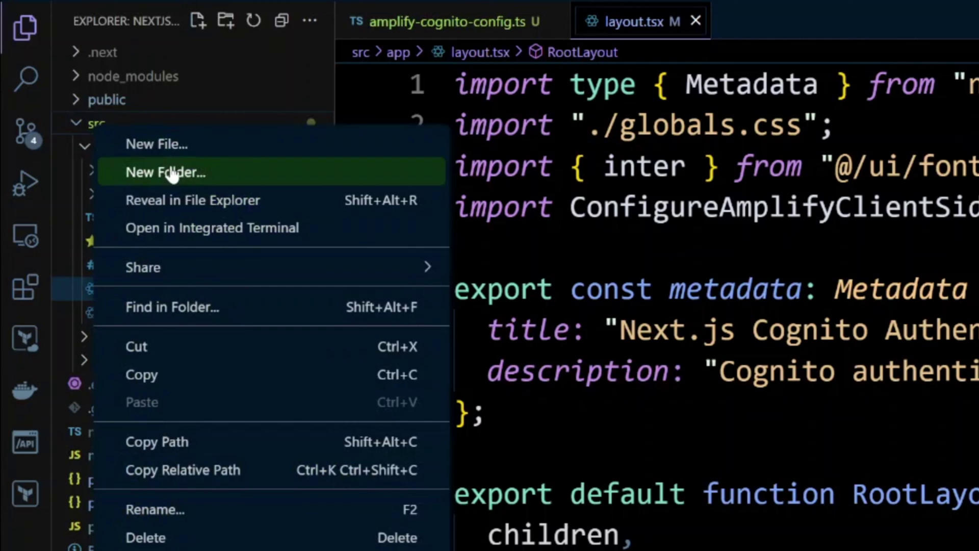
Create a utils folder under src and a new amplify-server-utils.ts file inside it.
click(164, 172)
text(utils)
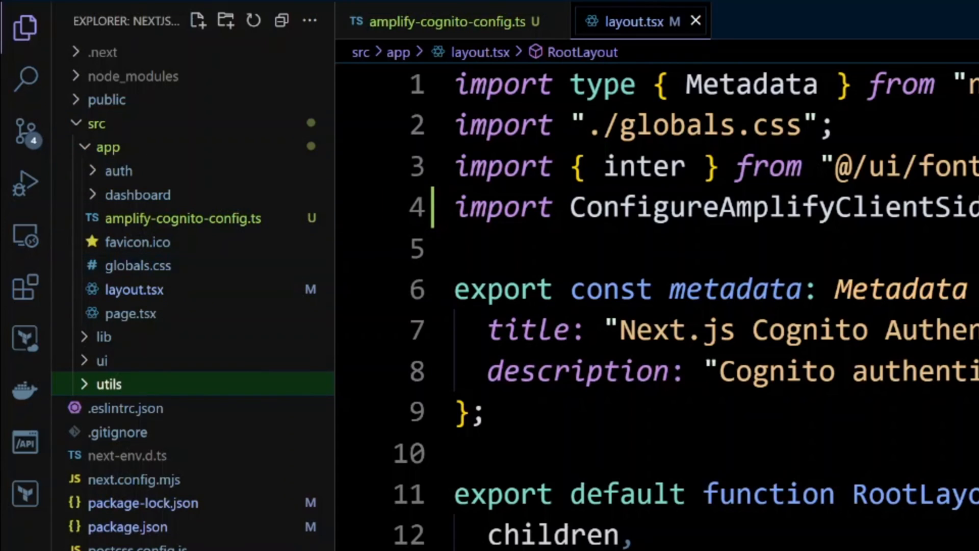
right_click(107, 384)
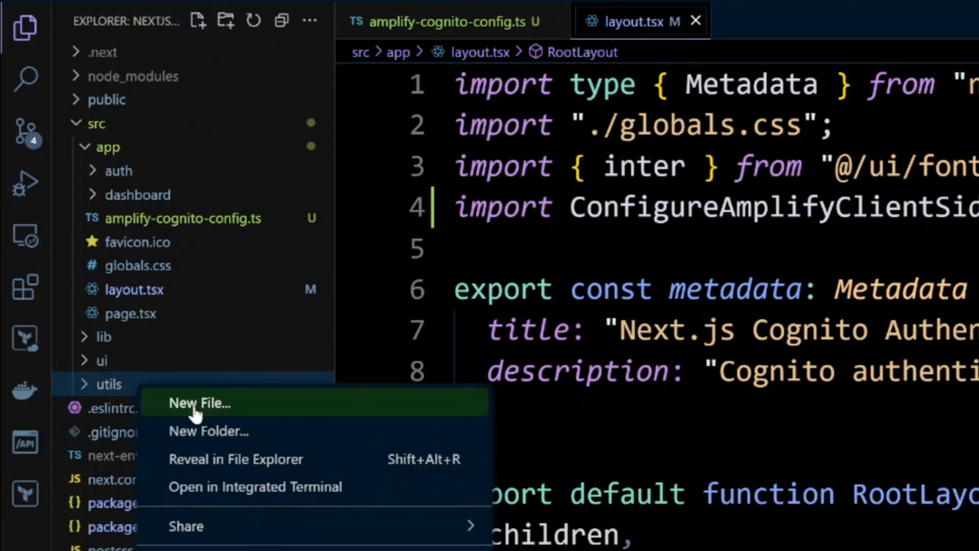
click(200, 403)
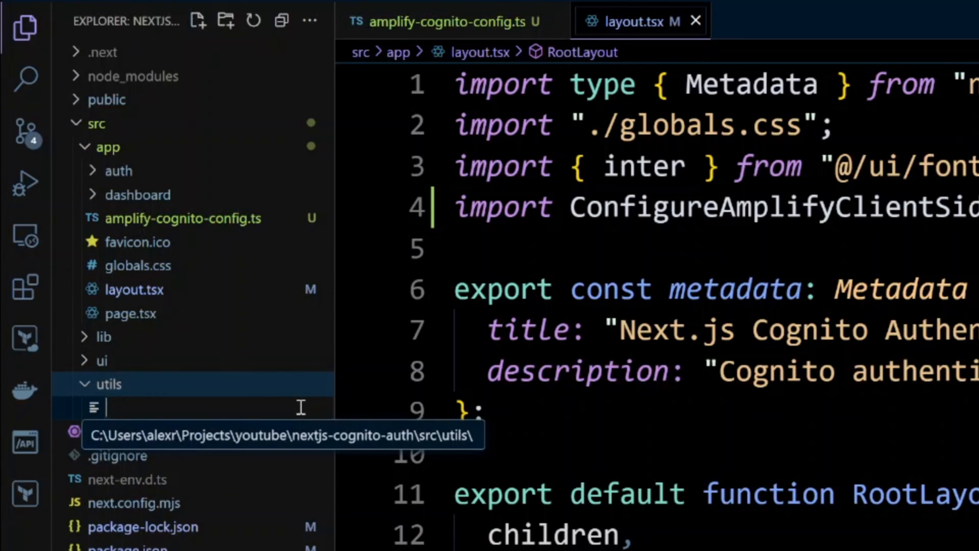
text(amplify)
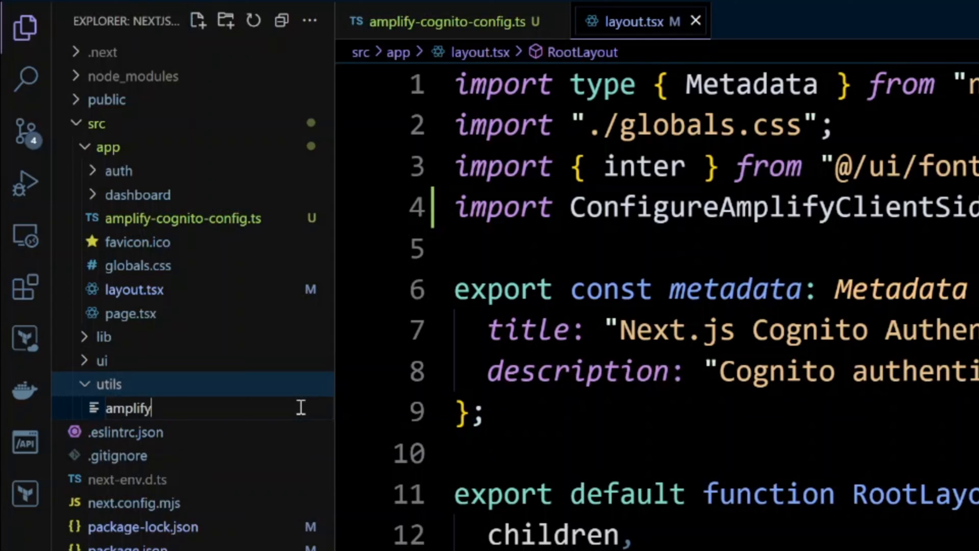
text(-server-u)
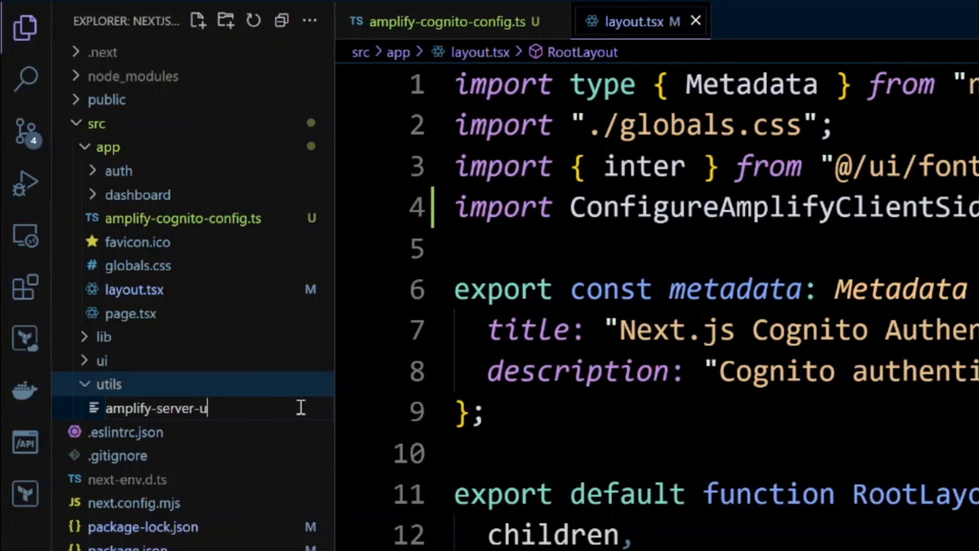
text(tils.ts)
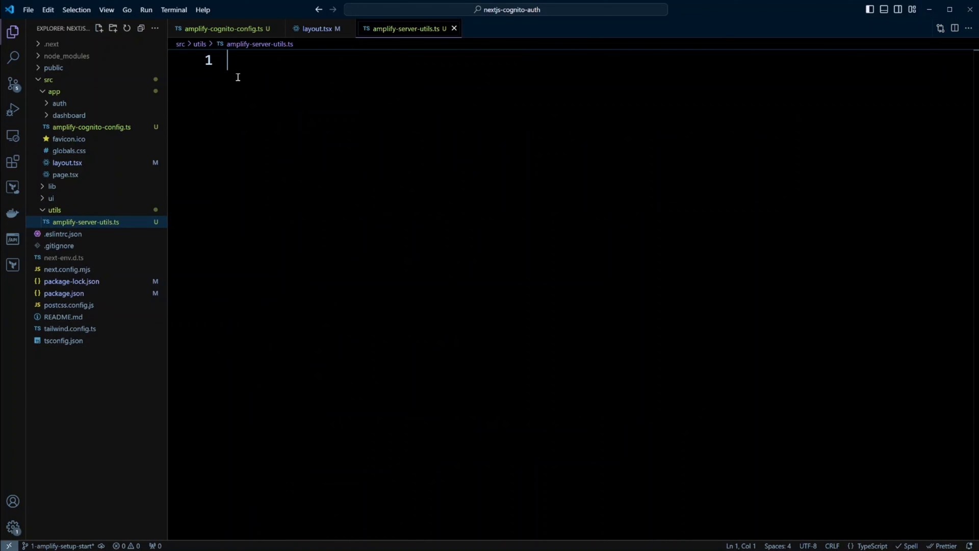
Import authConfig from @/app/amplify-cognito-config and export runWithAmplifyServerContext via createServerRunner.
text(import { authConfig } from "@/app/amplify-cognito-config";)
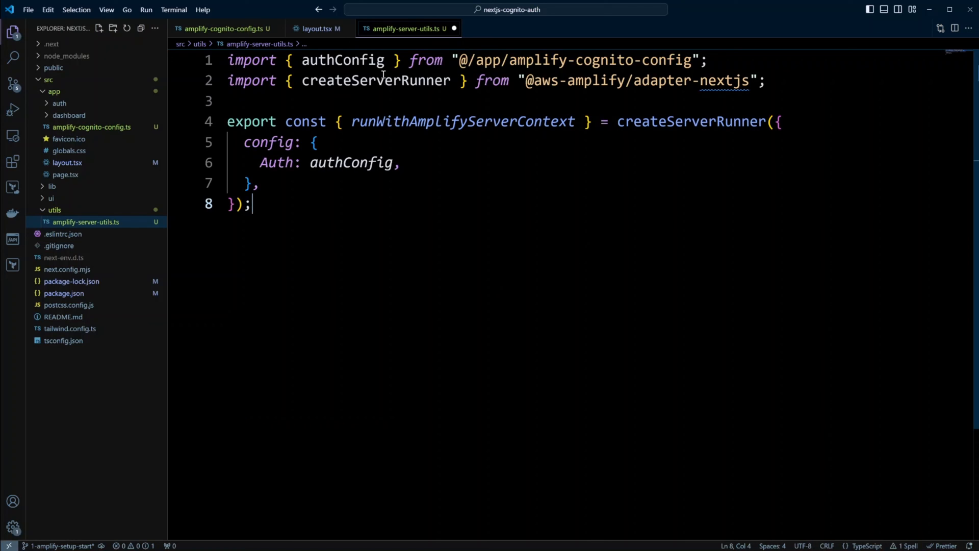
mouse_move(577, 61)
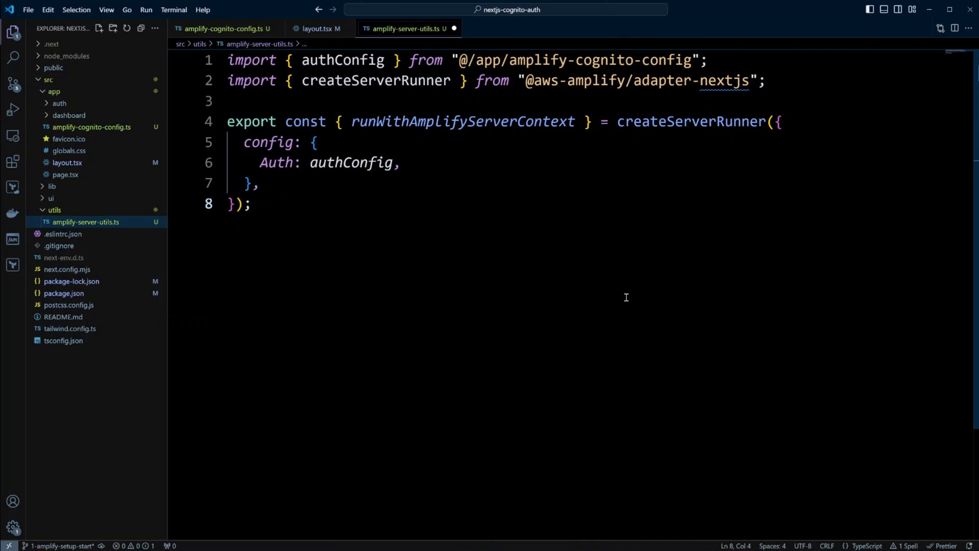
mouse_move(628, 296)
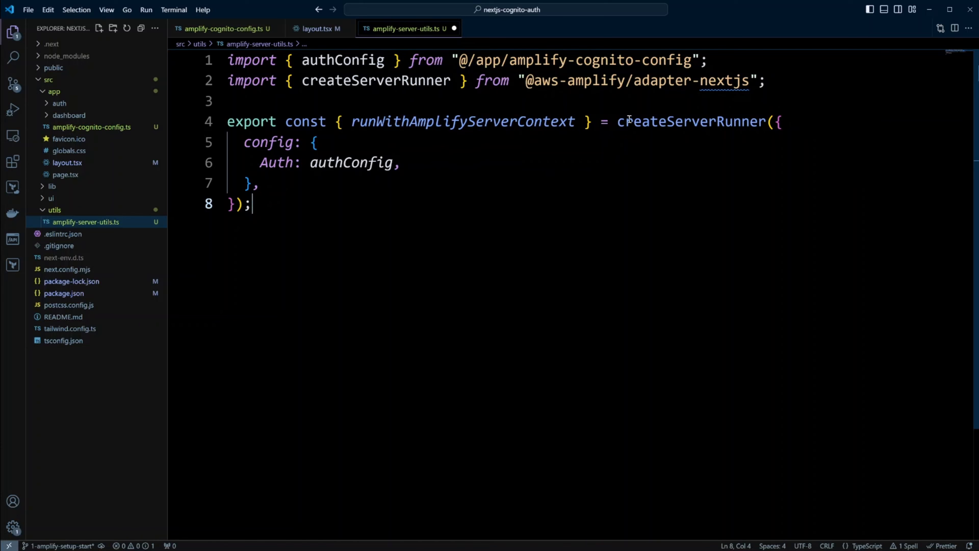
mouse_move(331, 190)
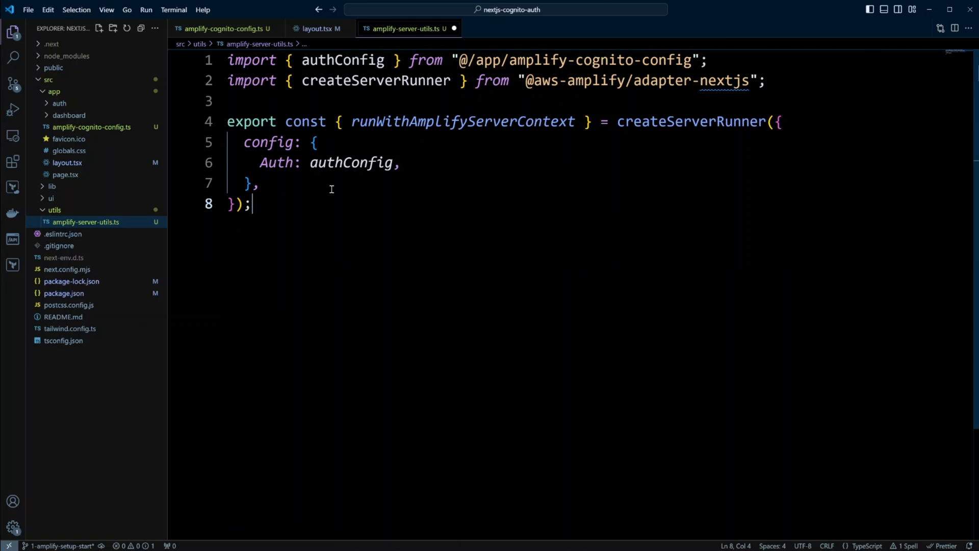
mouse_move(353, 162)
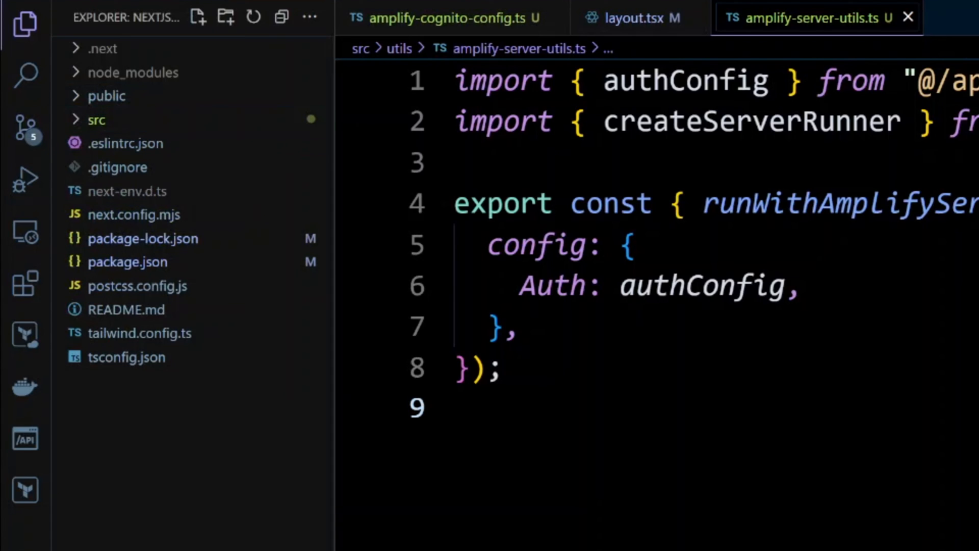
Create .env.example at the root with empty NEXT_PUBLIC_USER_POOL_ID and NEXT_PUBLIC_USER_POOL_CLIENT_ID entries.
click(199, 17)
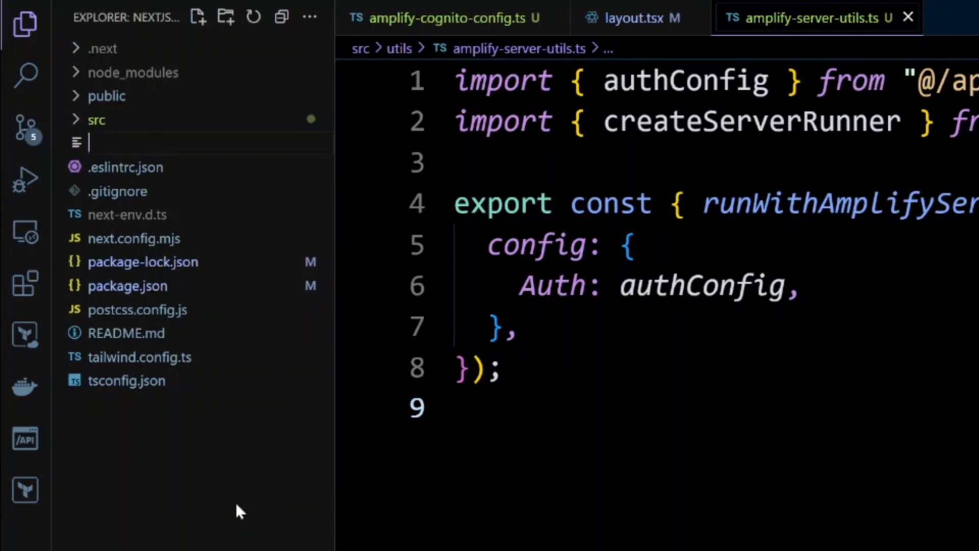
text(.env.)
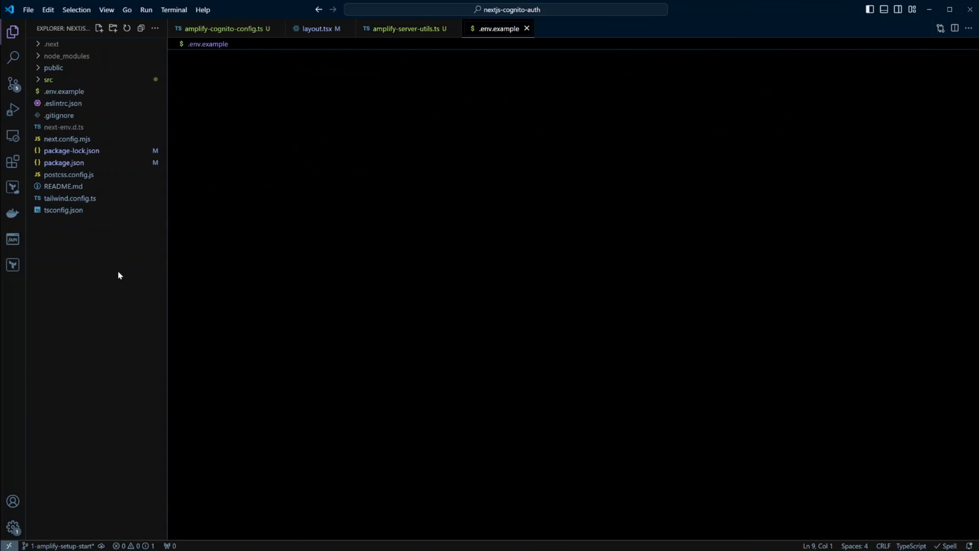
click(63, 92)
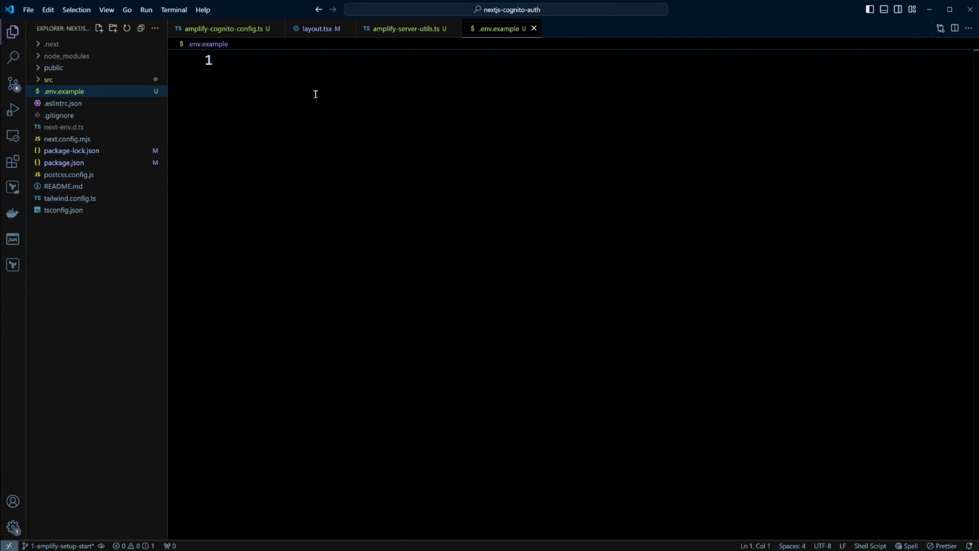
text(NEXT_PUBLIC_USER_POOL_ID=)
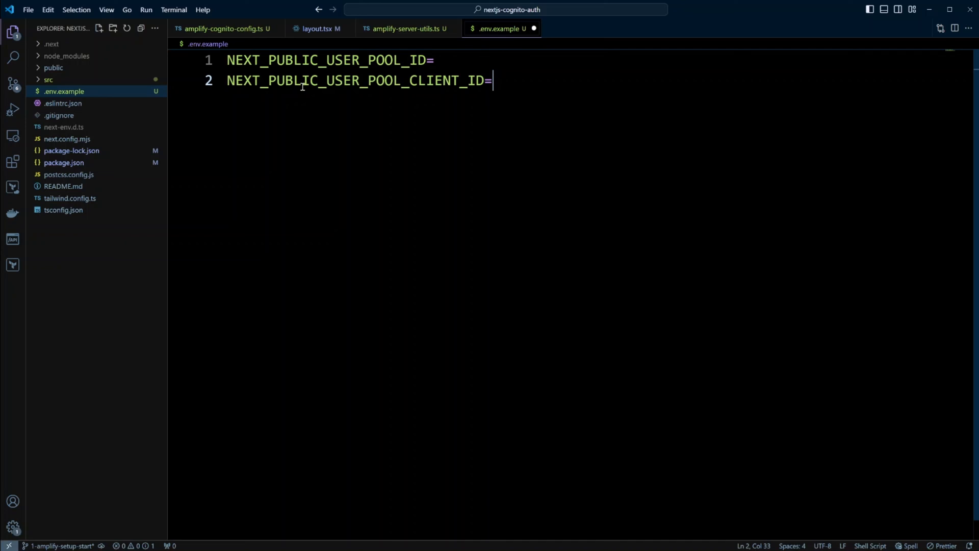
mouse_move(278, 81)
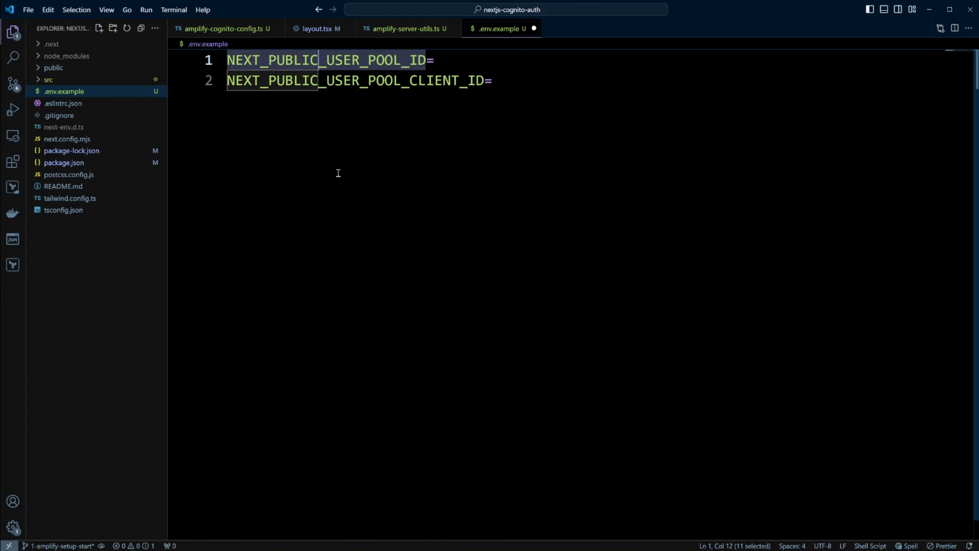
click(493, 80)
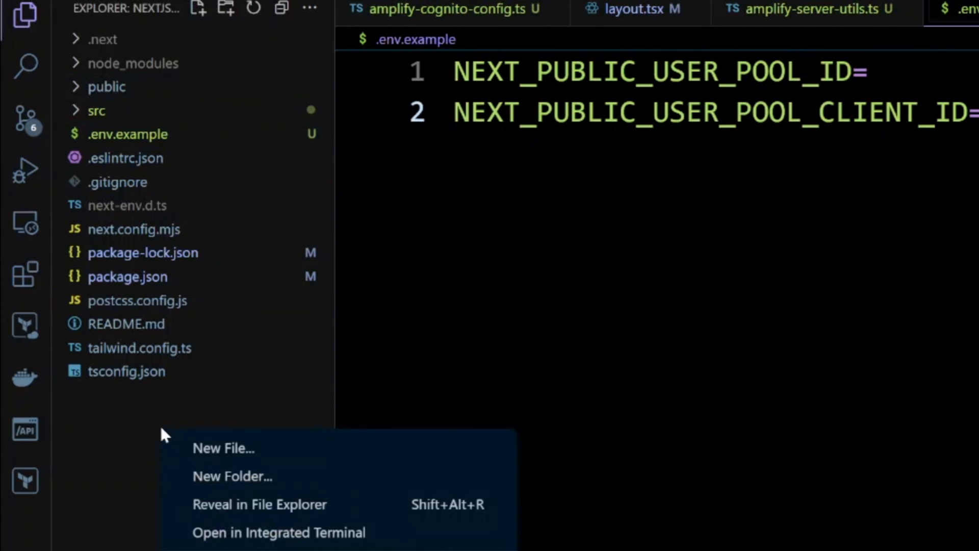
Create a root .env file with the same two empty NEXT_PUBLIC user pool variables.
click(223, 449)
text(.env)
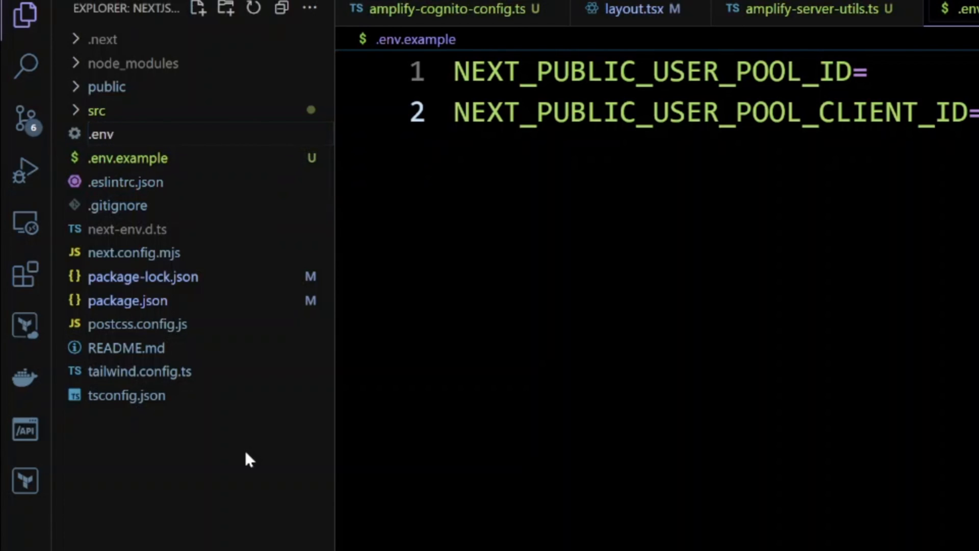
click(99, 133)
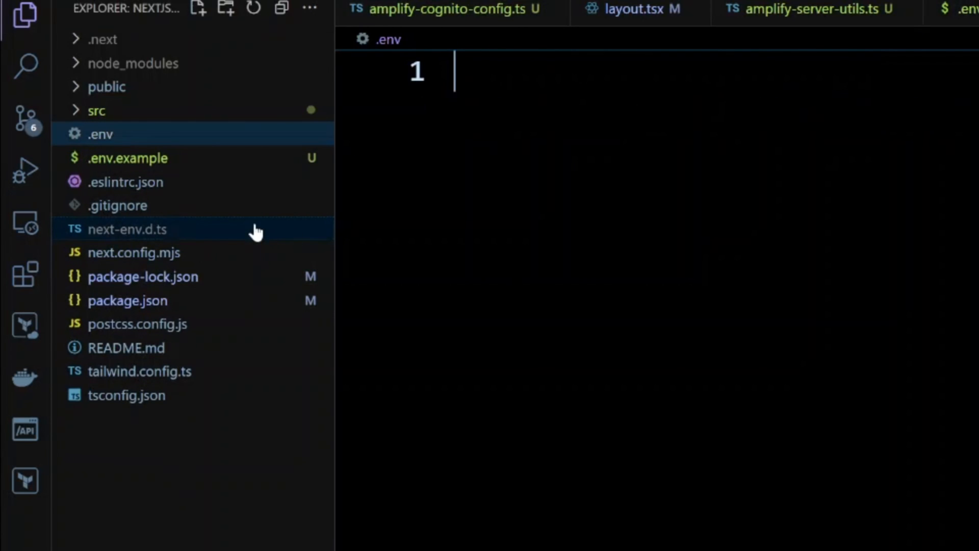
text(NEXT_PUBLIC_USER_POOL_ID=)
text(NEXT_PUBLIC_USER_POOL_CLIENT_ID=)
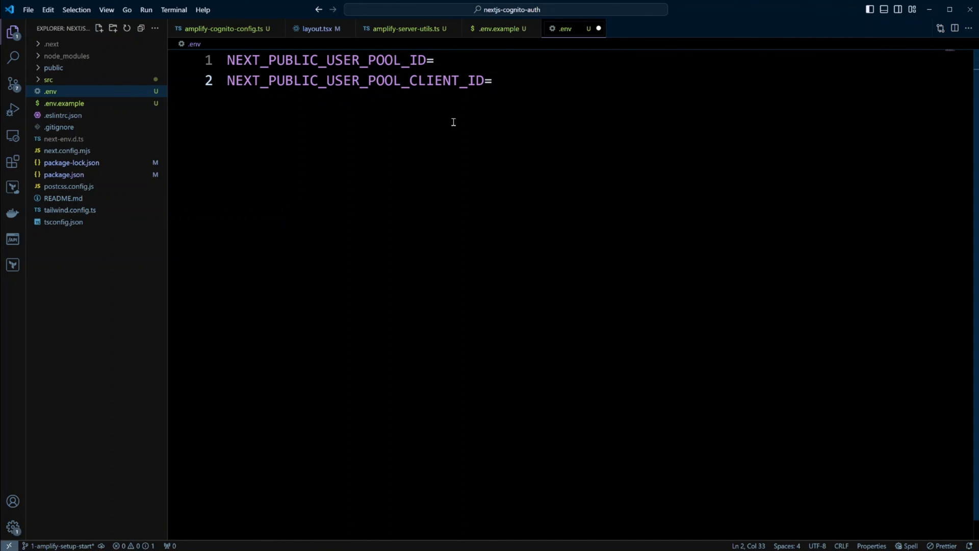
click(58, 127)
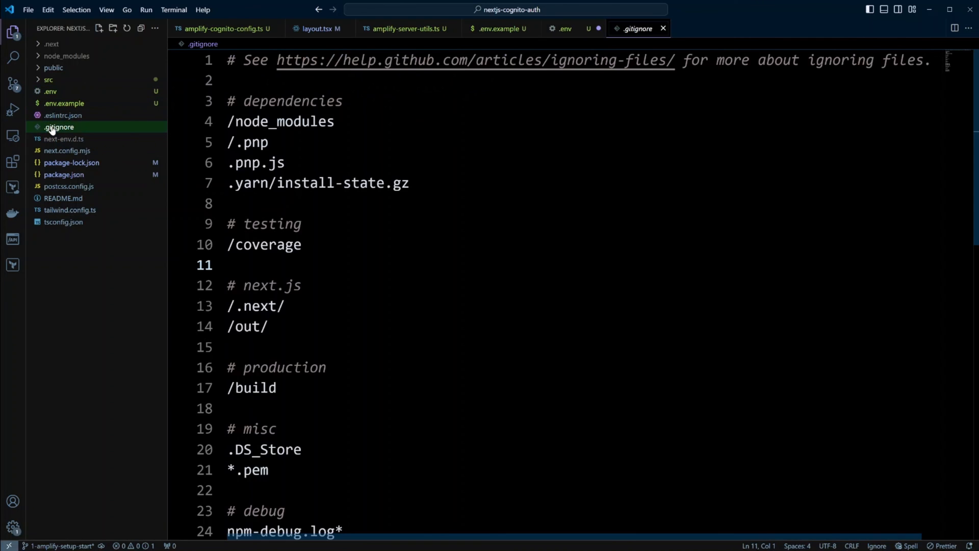
Add a .env line under '# local env files' in .gitignore and save it.
scroll(down, 3)
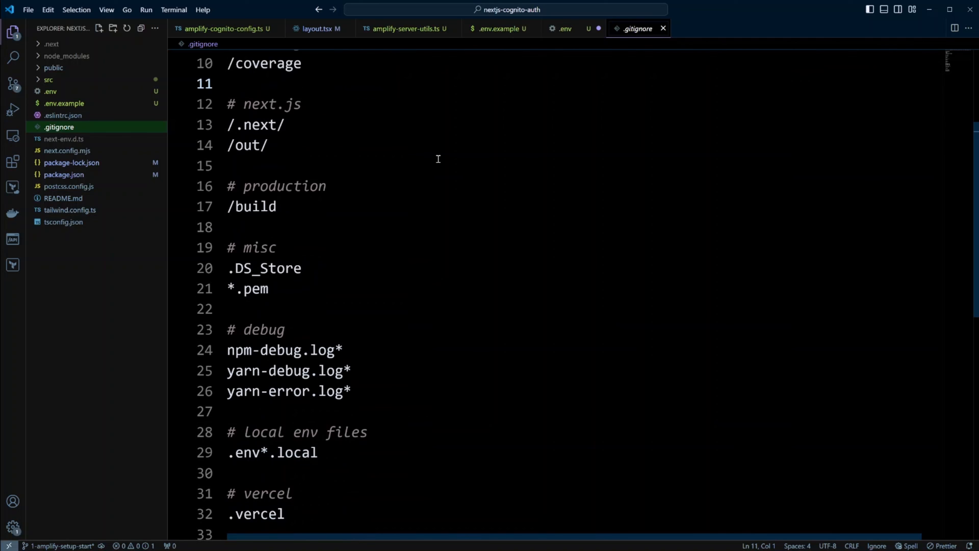
double_click(298, 453)
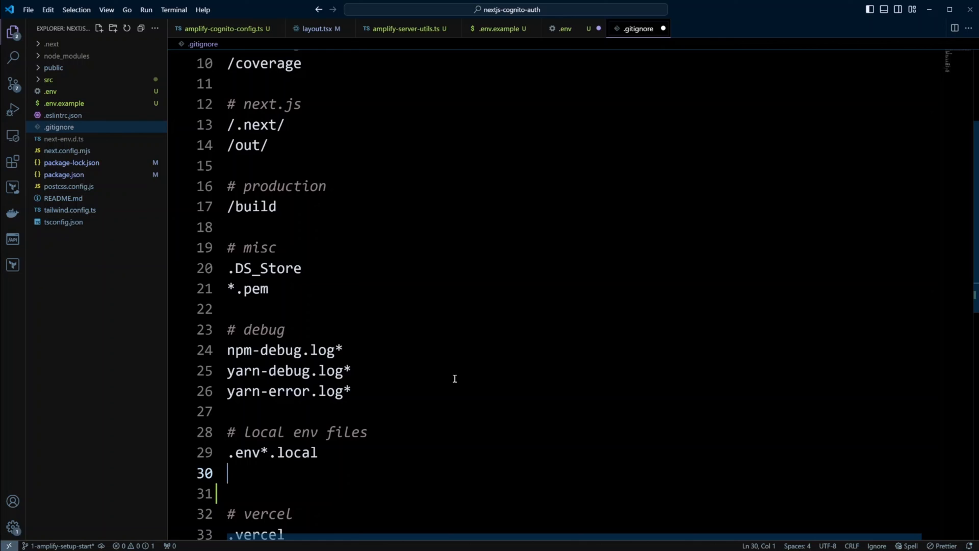
text(.env)
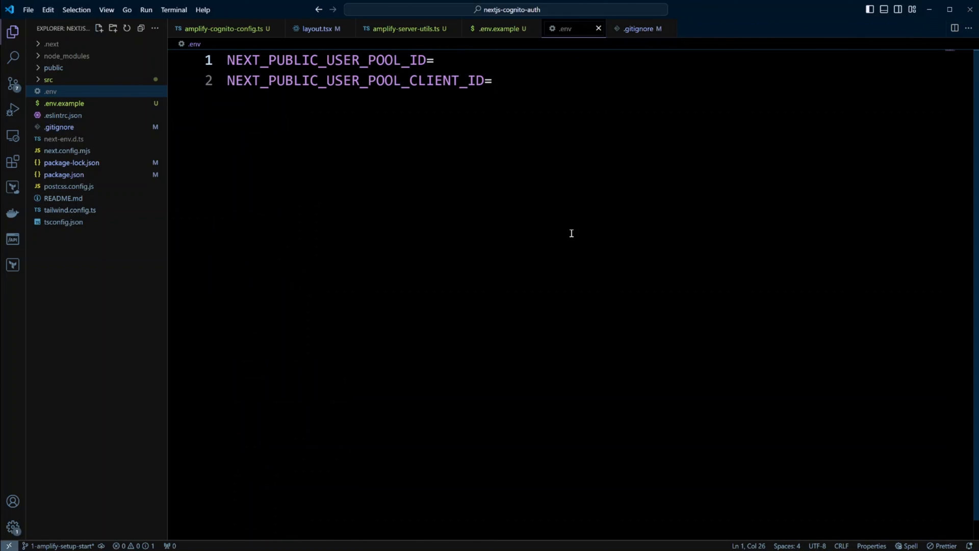
click(435, 60)
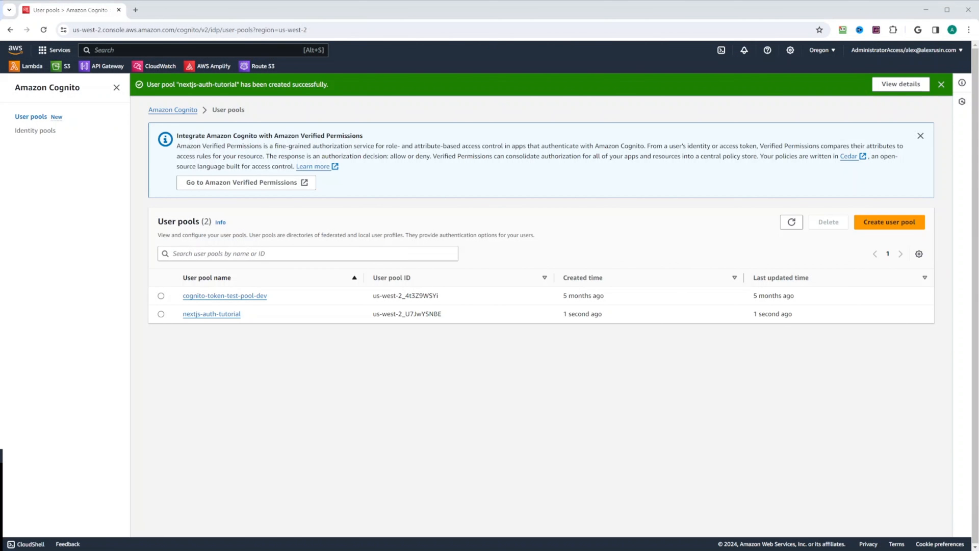
mouse_move(402, 334)
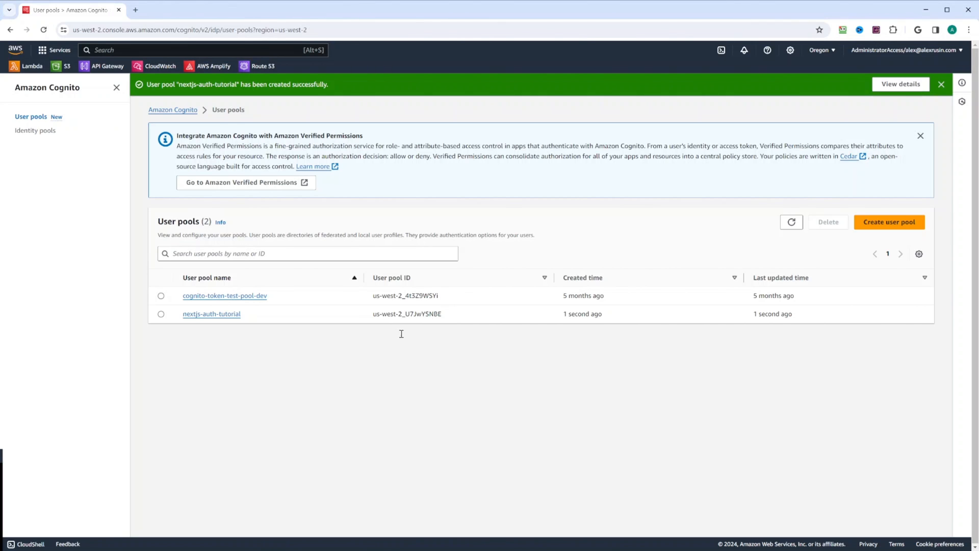
Open the nextjs-auth-tutorial user pool in Cognito and copy its user pool ID.
click(211, 314)
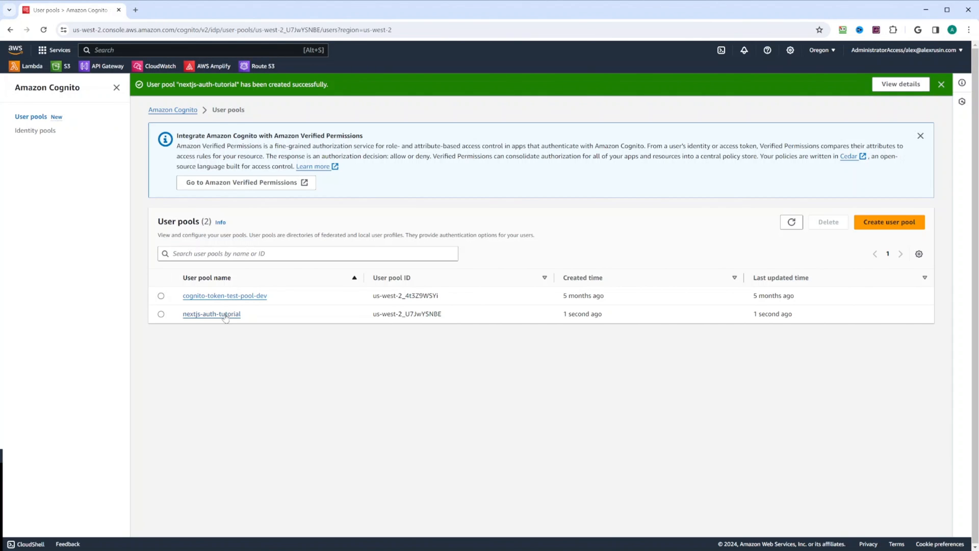
click(212, 315)
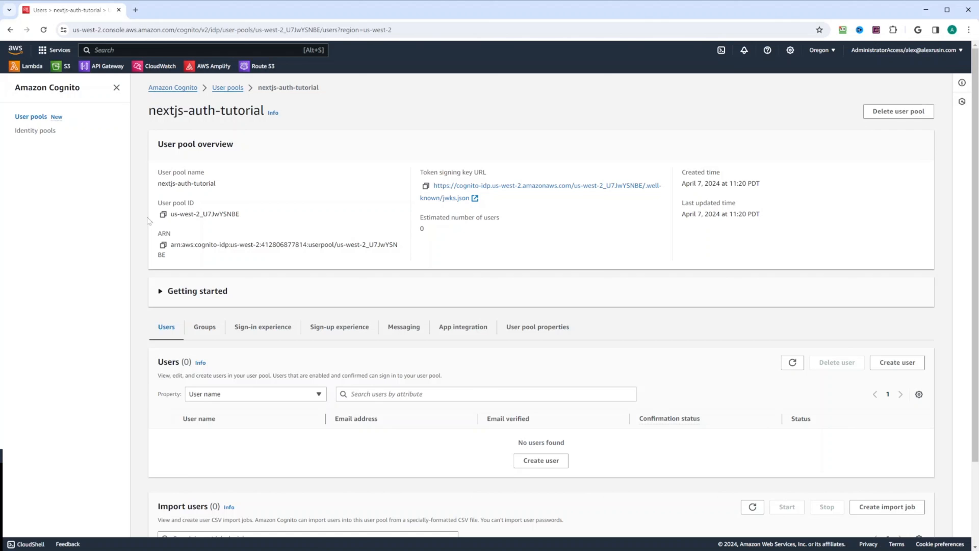
click(163, 214)
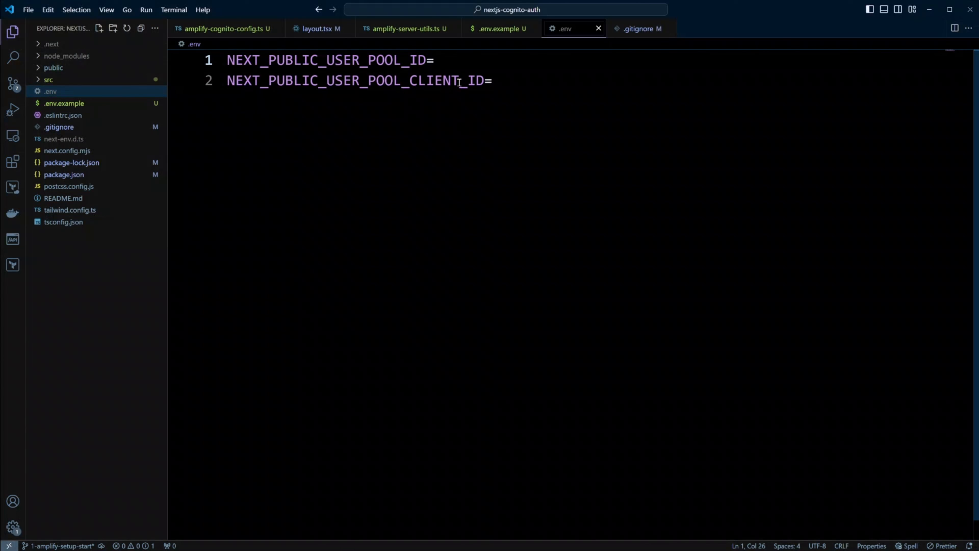
Set NEXT_PUBLIC_USER_POOL_ID in .env to us-west-2_U7JwYSNBE.
text(us-west-2_U7JwYSNBE)
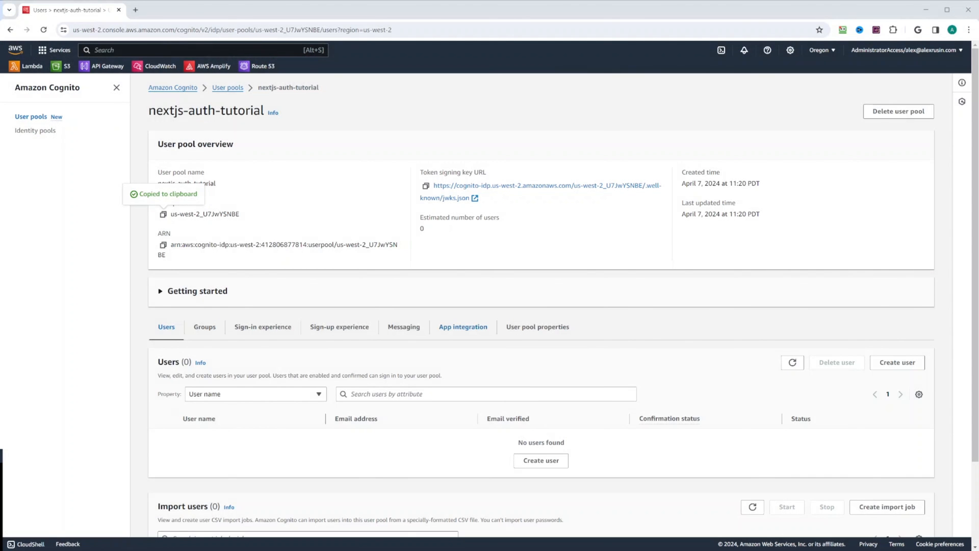
Under App integration, open nextjs-app-client and copy its client ID.
click(463, 326)
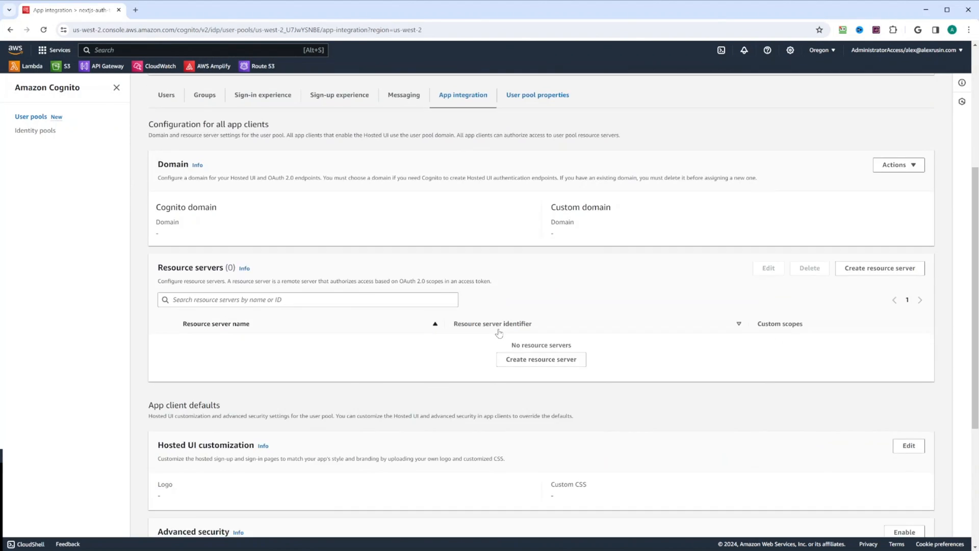
scroll(down, 3)
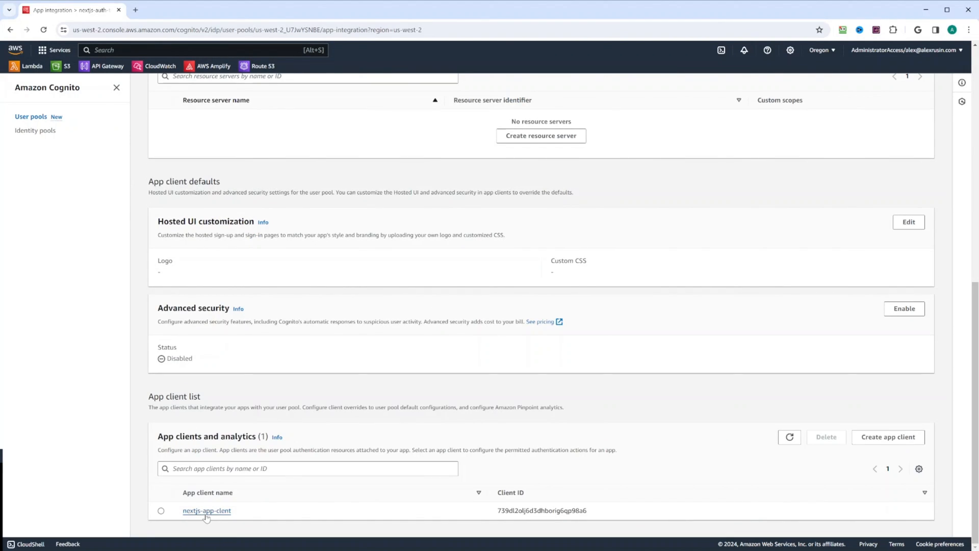
click(206, 509)
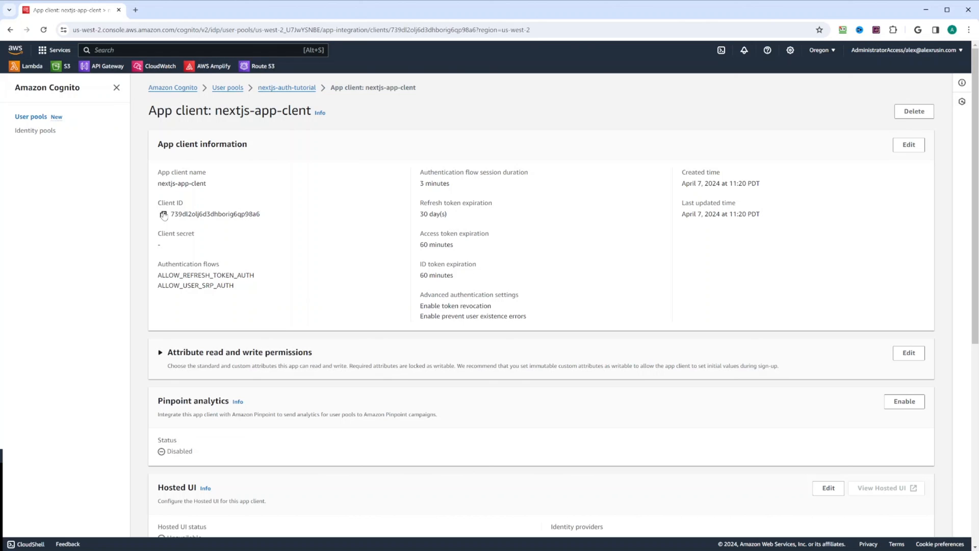
click(161, 214)
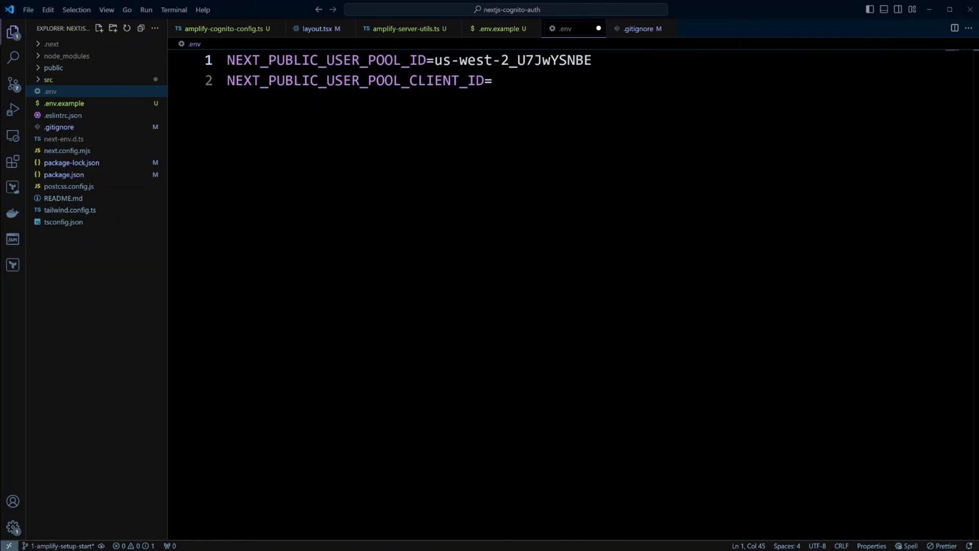
Set NEXT_PUBLIC_USER_POOL_CLIENT_ID in .env to 739dl2olj6d3dhborig6qp98a6 and save.
click(508, 84)
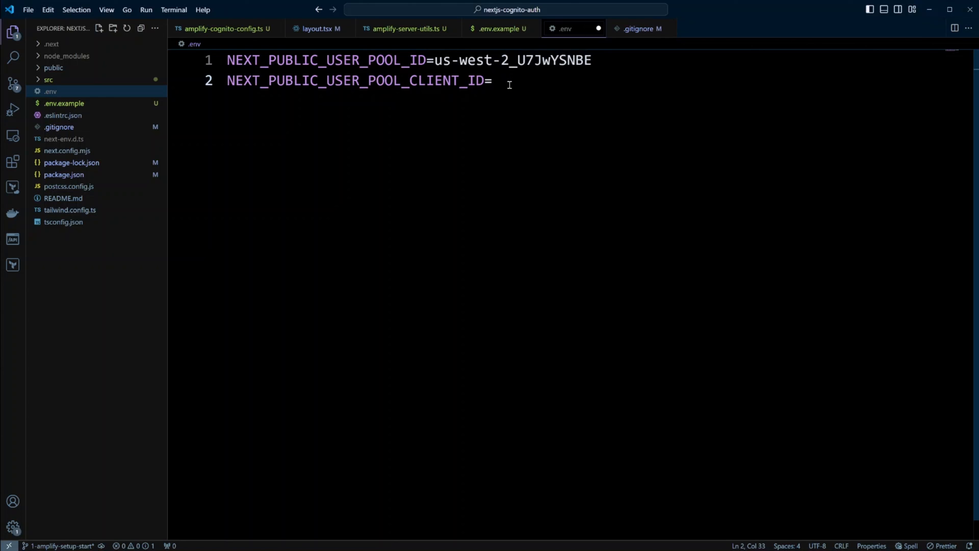
text(739dl2olj6d3dhborig6qp98a6)
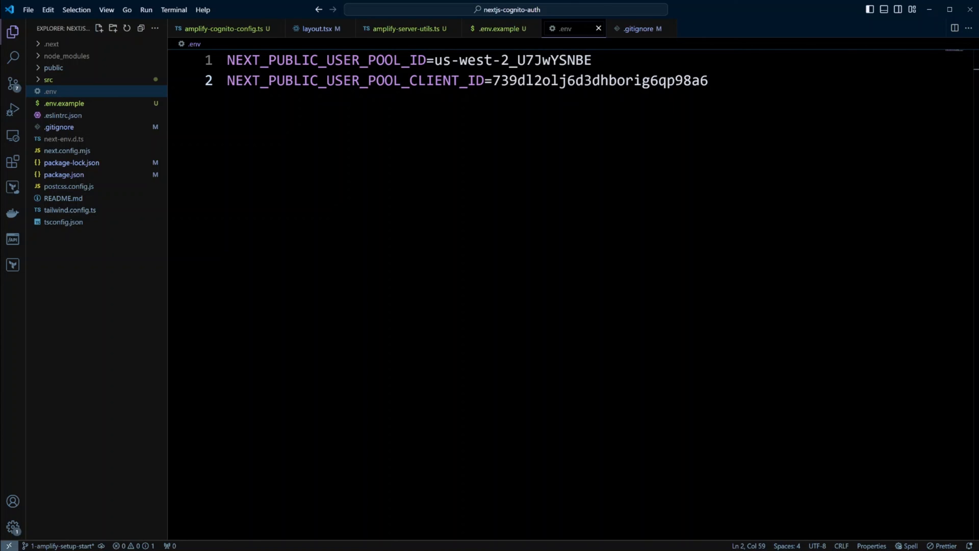